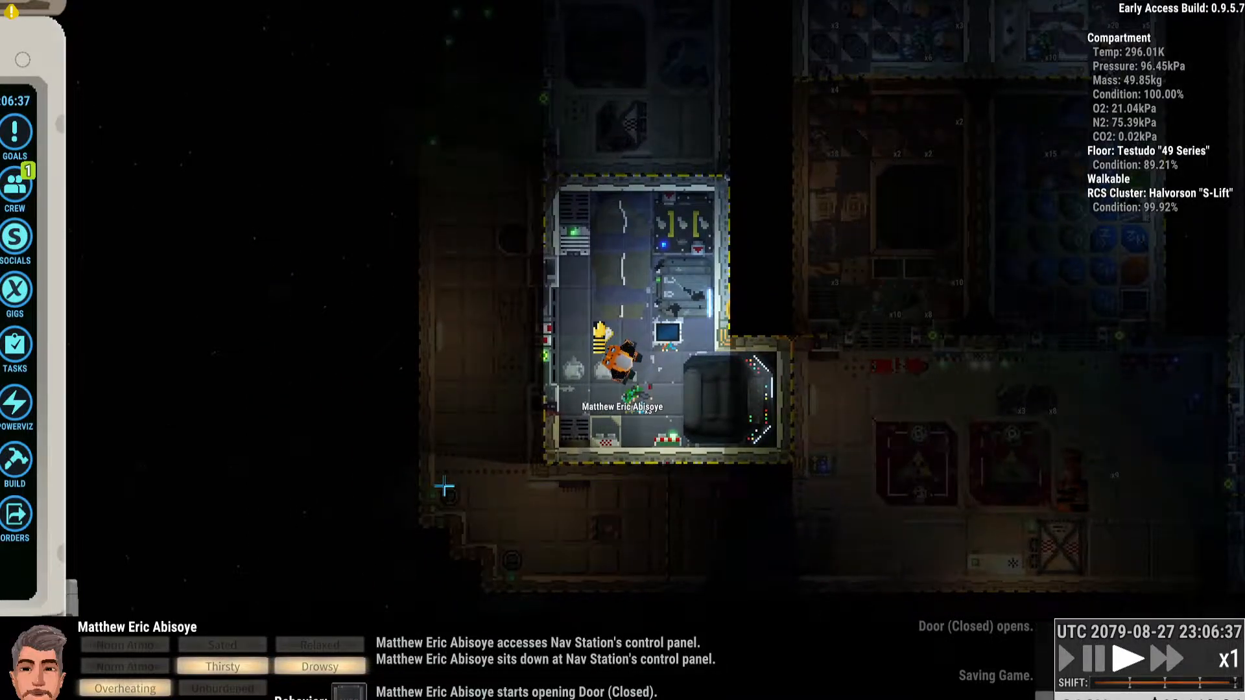
Step: Access the Nav Station's control panel to show Docking Control and Comms Control
right_click(727, 399)
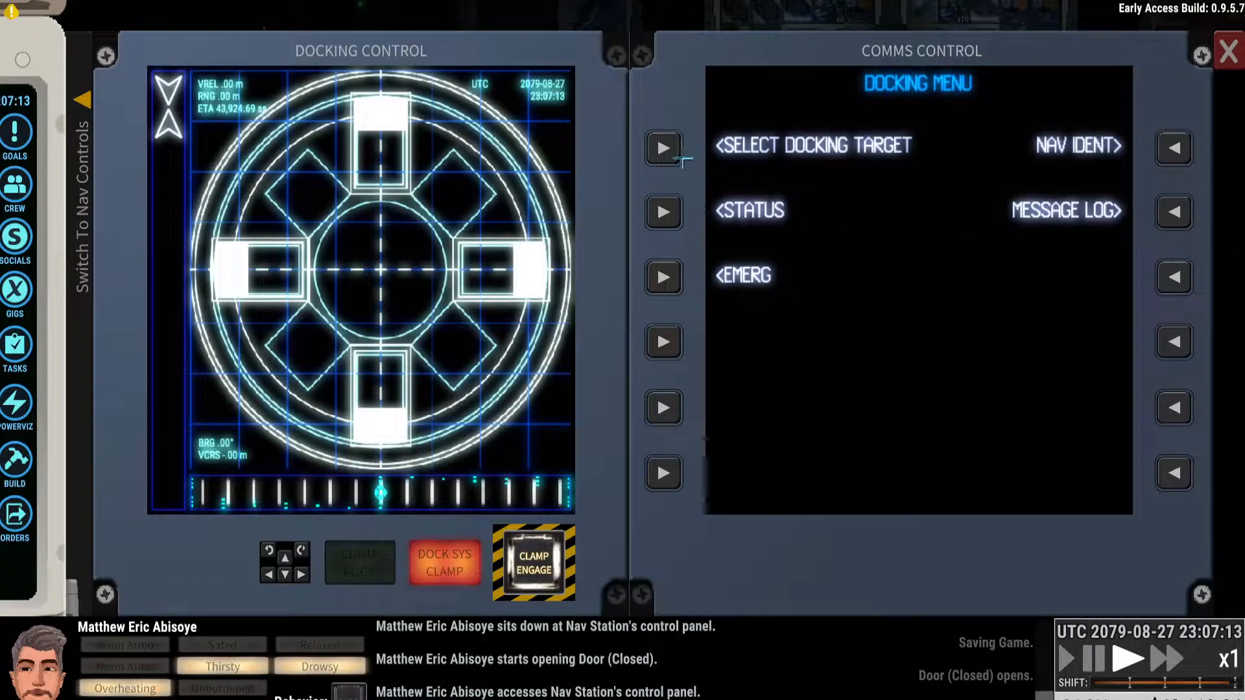
Step: Select the docking target, read the E-PS2 dock 04 clearance, and close the controls
click(664, 148)
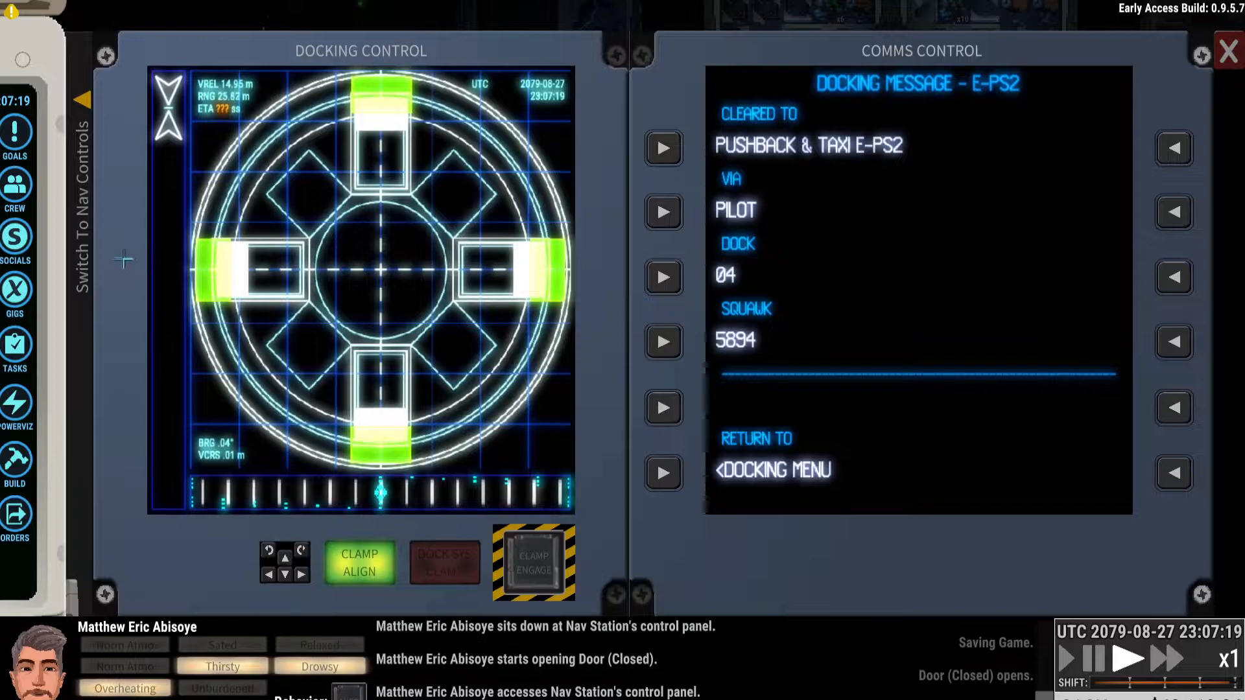
click(83, 198)
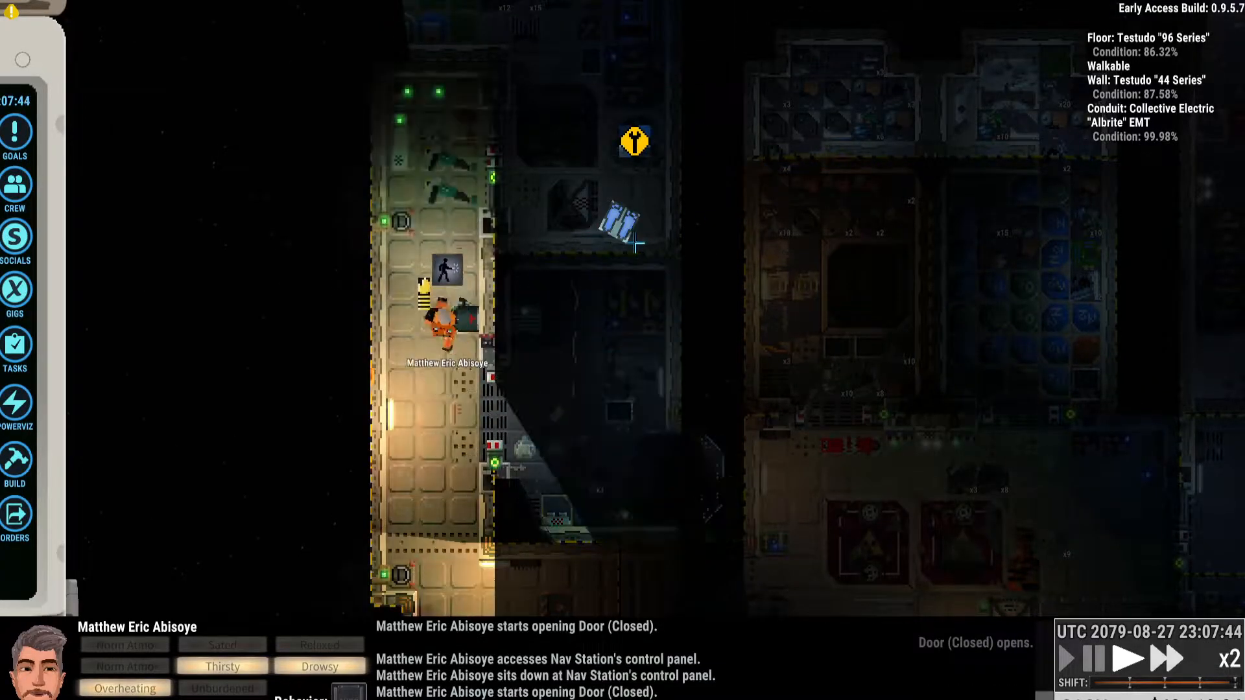
Step: Order the crew member to walk up into the small equipment room above the corridor
click(1169, 660)
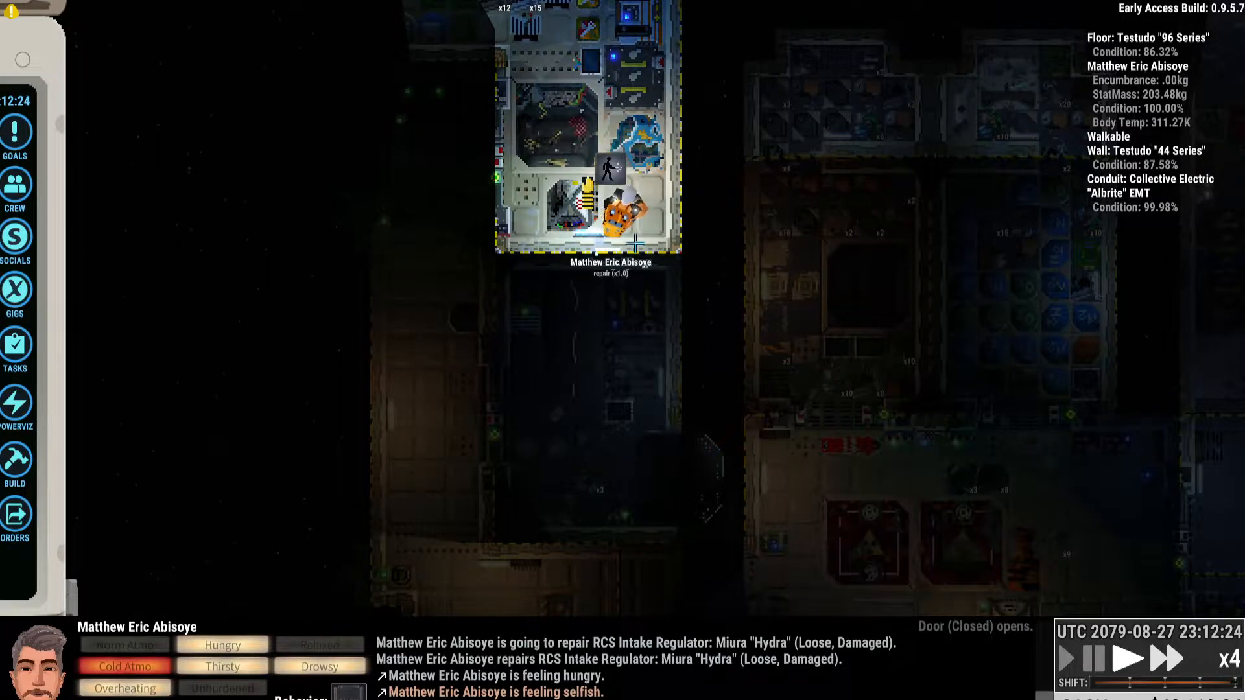
mouse_move(257, 508)
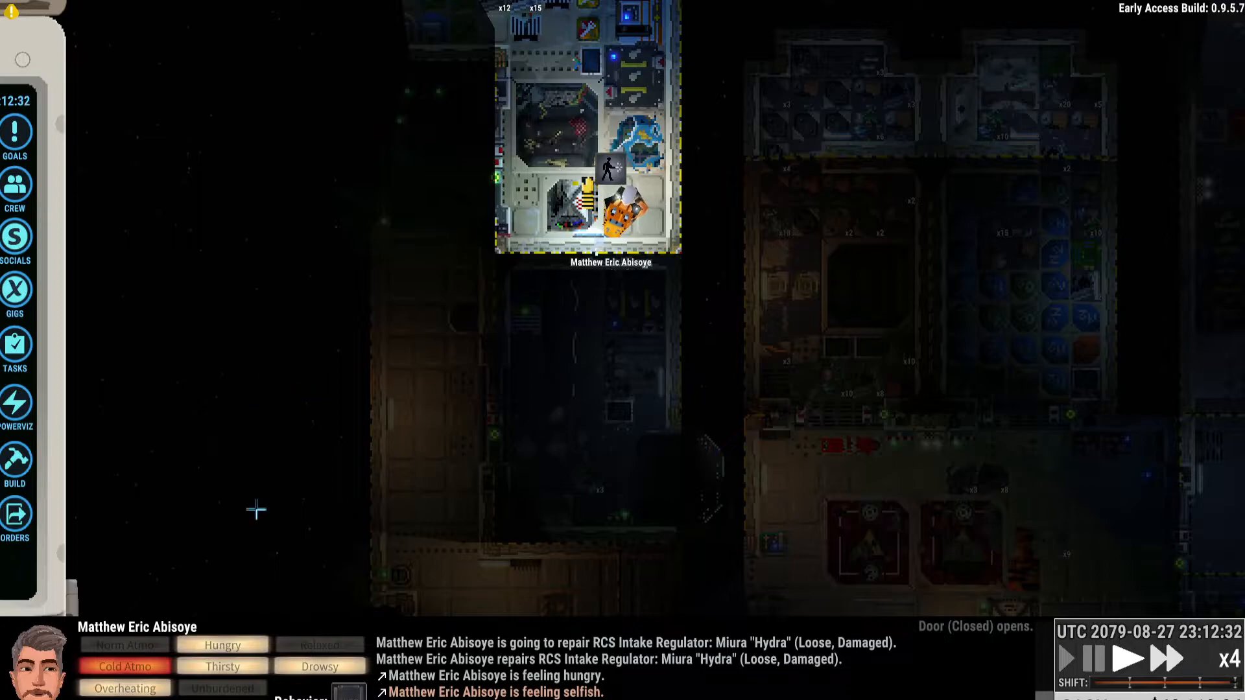
mouse_move(367, 391)
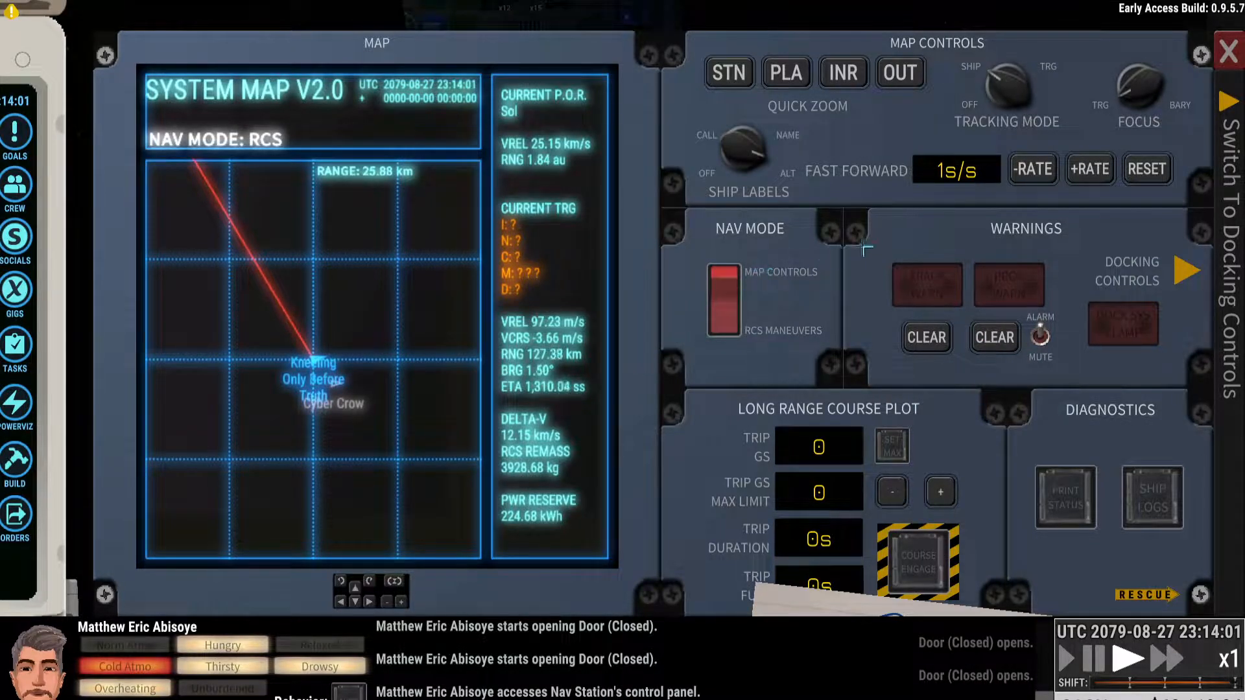
Step: Close the Nav Station system map after checking the Map Controls and Nav Mode readouts
click(1227, 51)
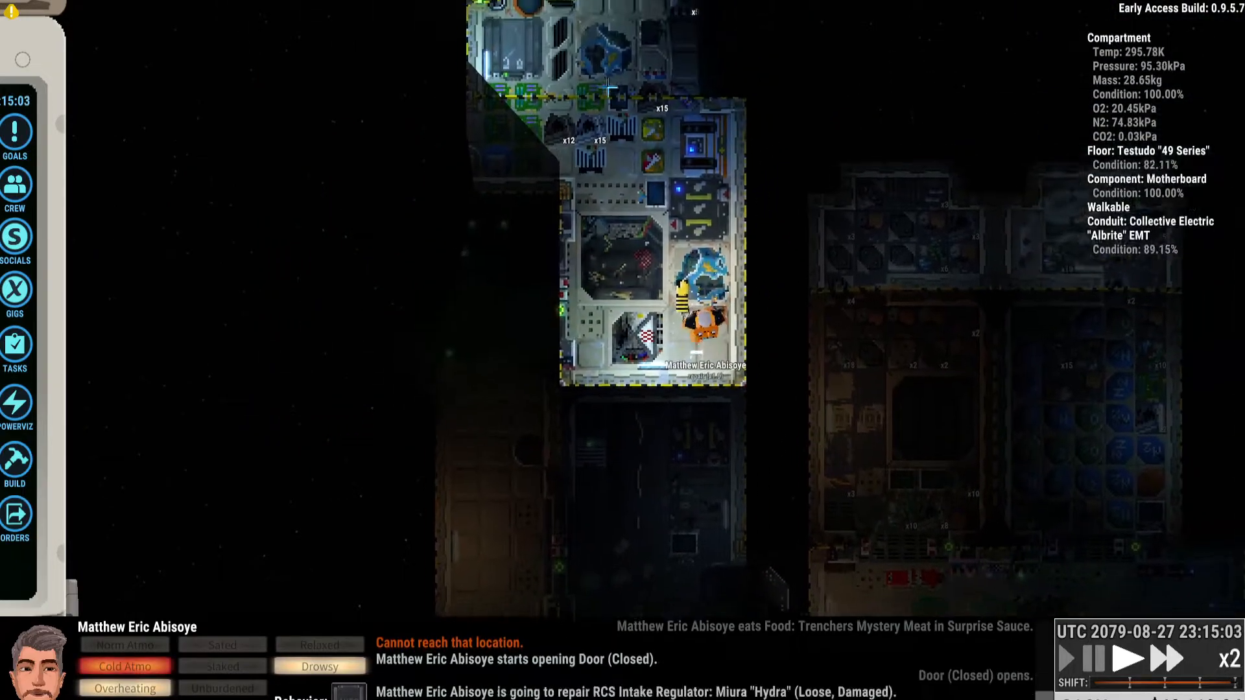
Step: Queue a repair of the loose, damaged RCS Intake Regulator, fetching Scrap Steel first
click(1176, 660)
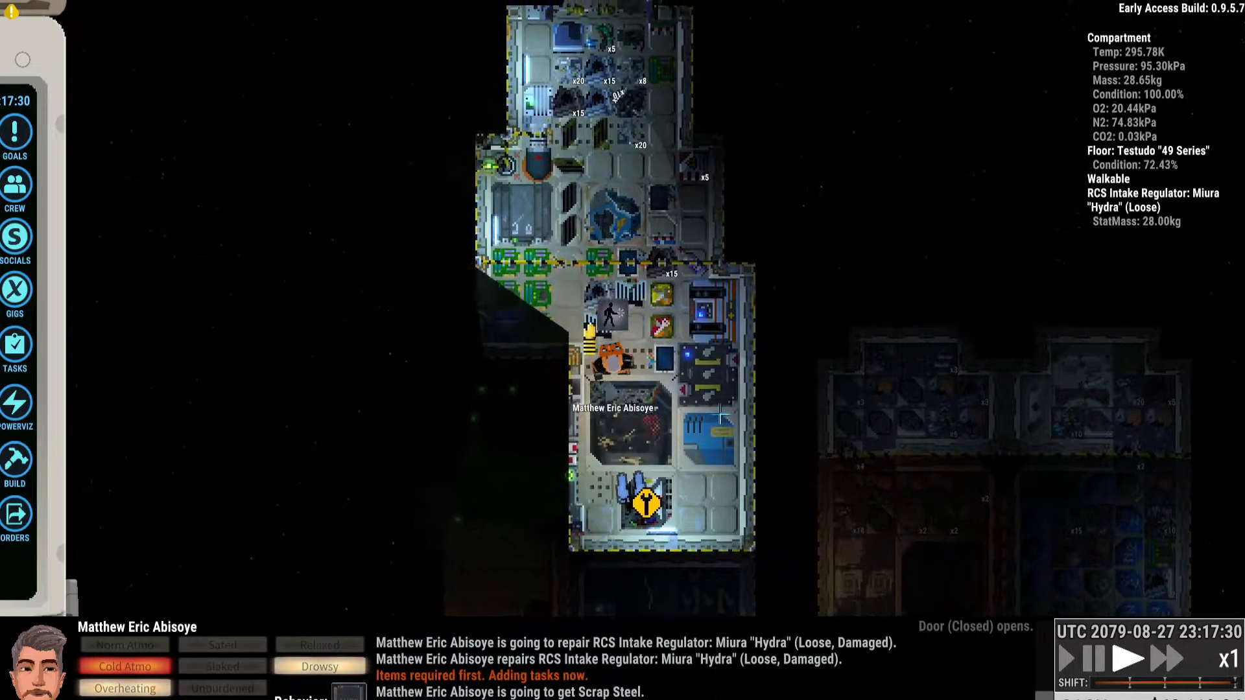
Step: Order the crew member to repair the loose, damaged Heater
click(1171, 660)
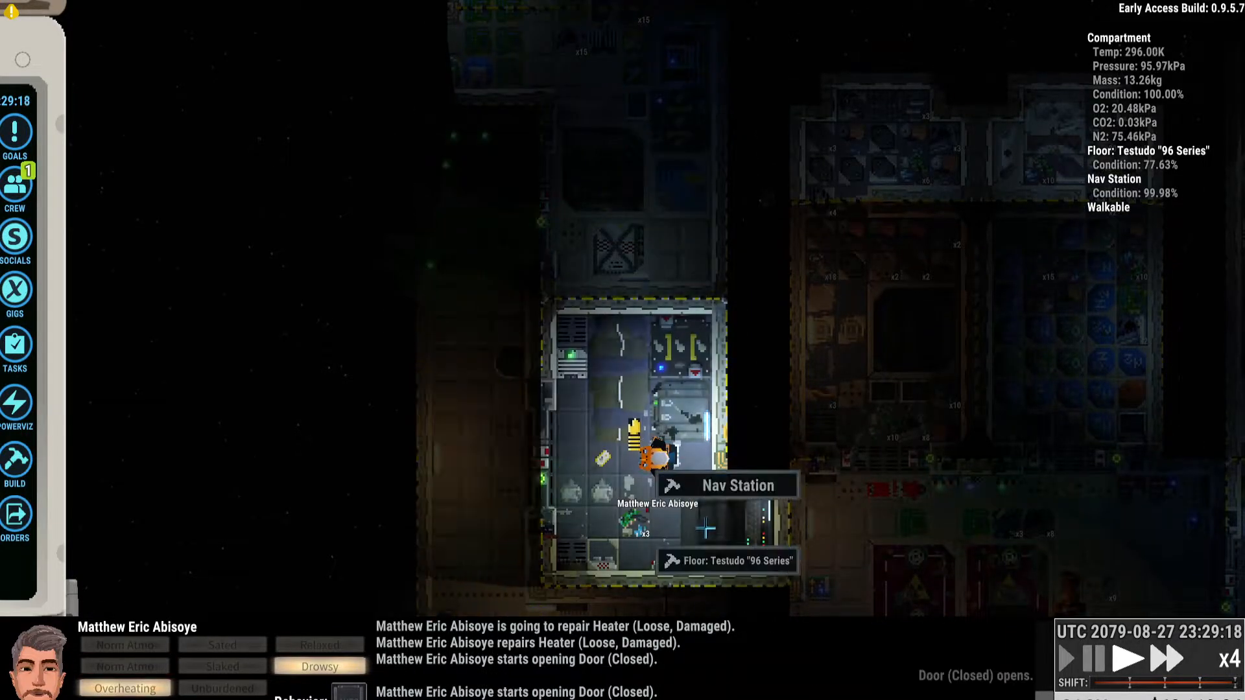
click(727, 485)
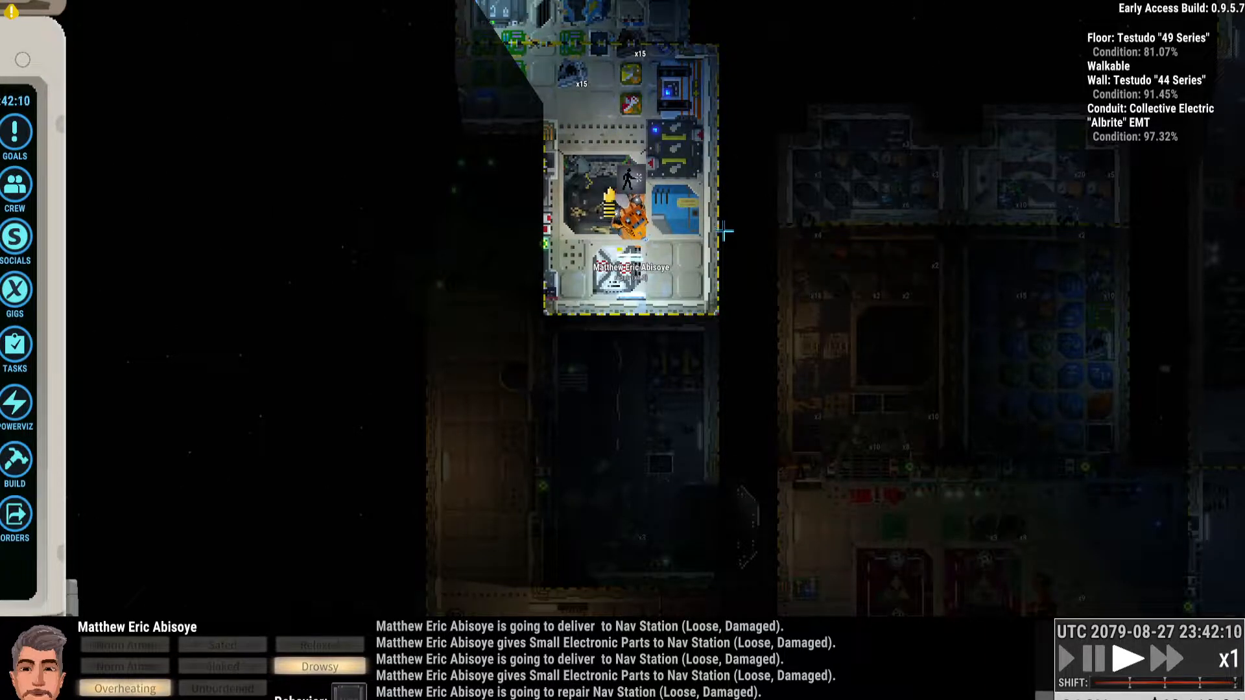
mouse_move(707, 508)
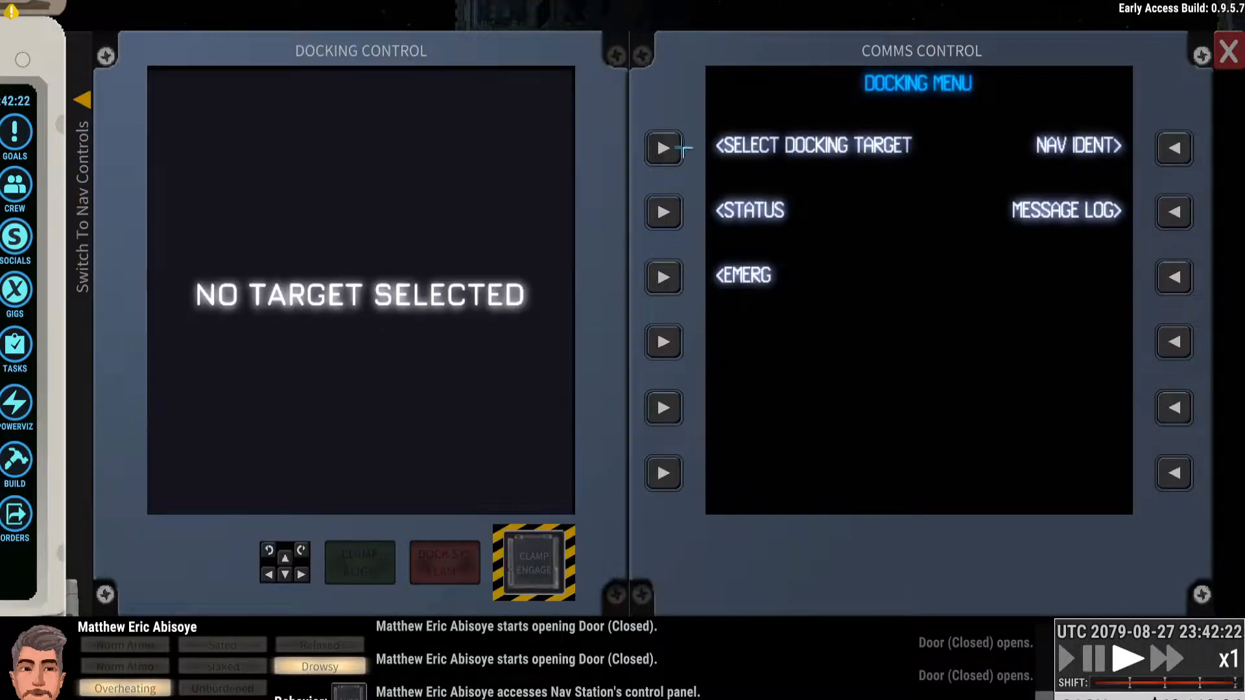
Step: Accept the pending dock 10 clearance on Comms Control and return to the docking menu
click(664, 148)
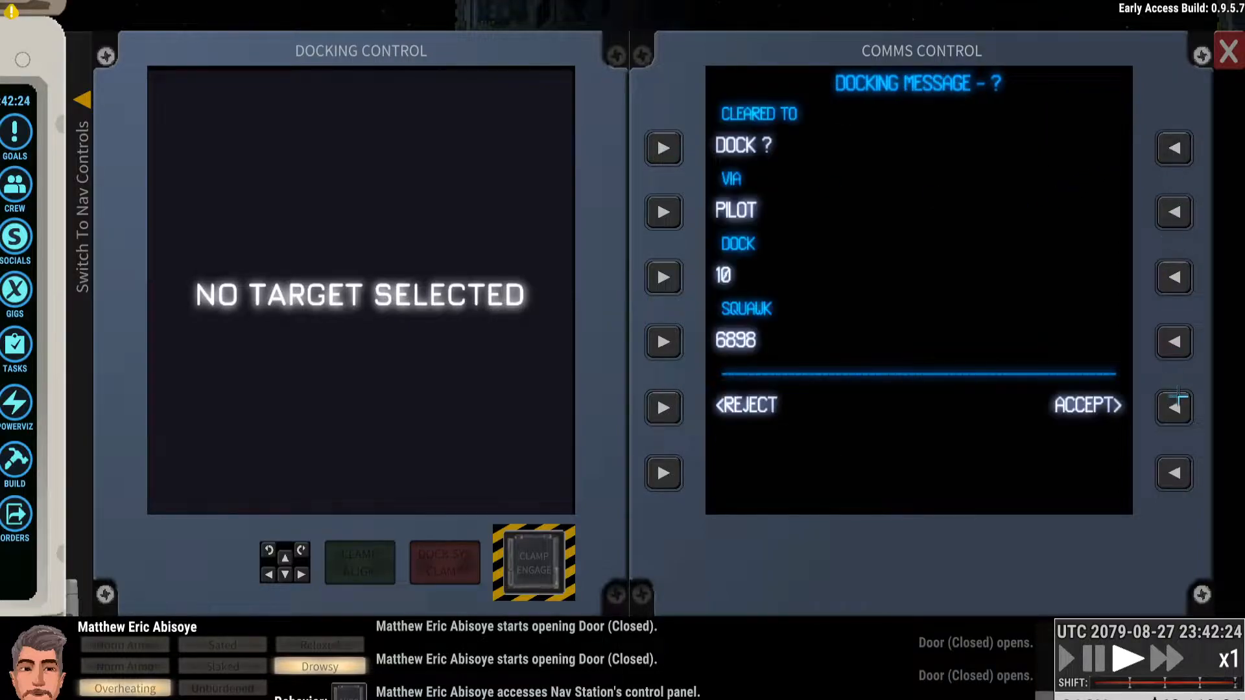
click(1086, 405)
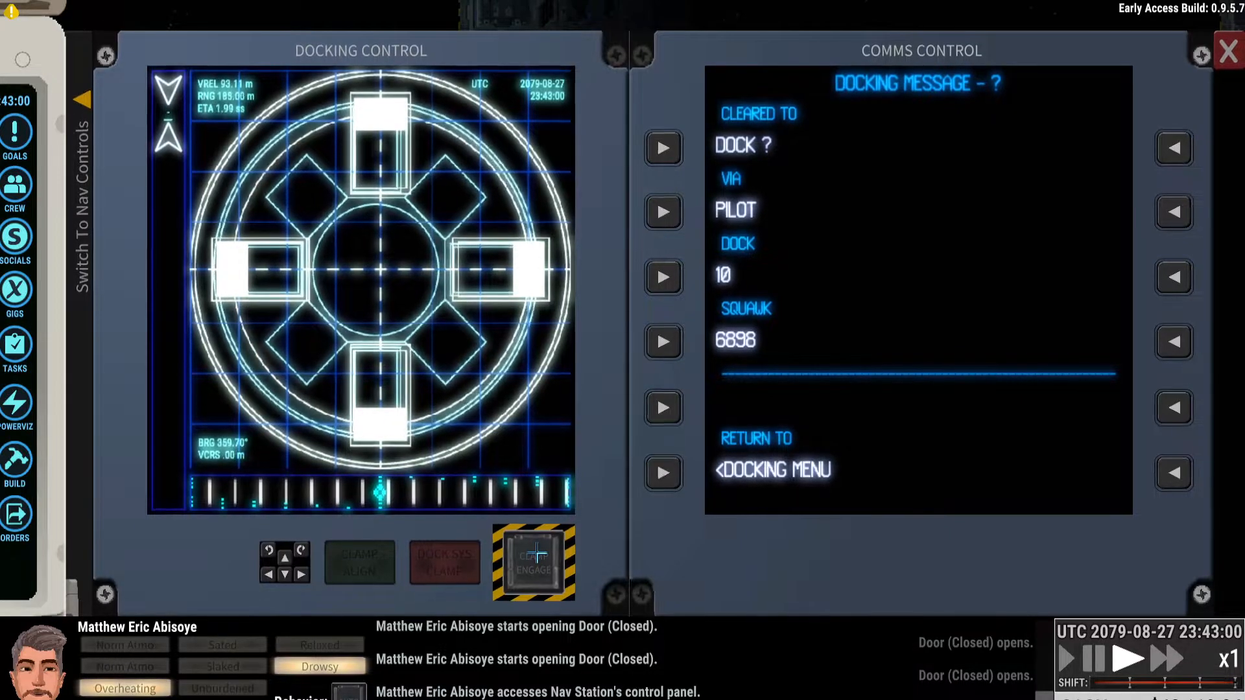
click(358, 561)
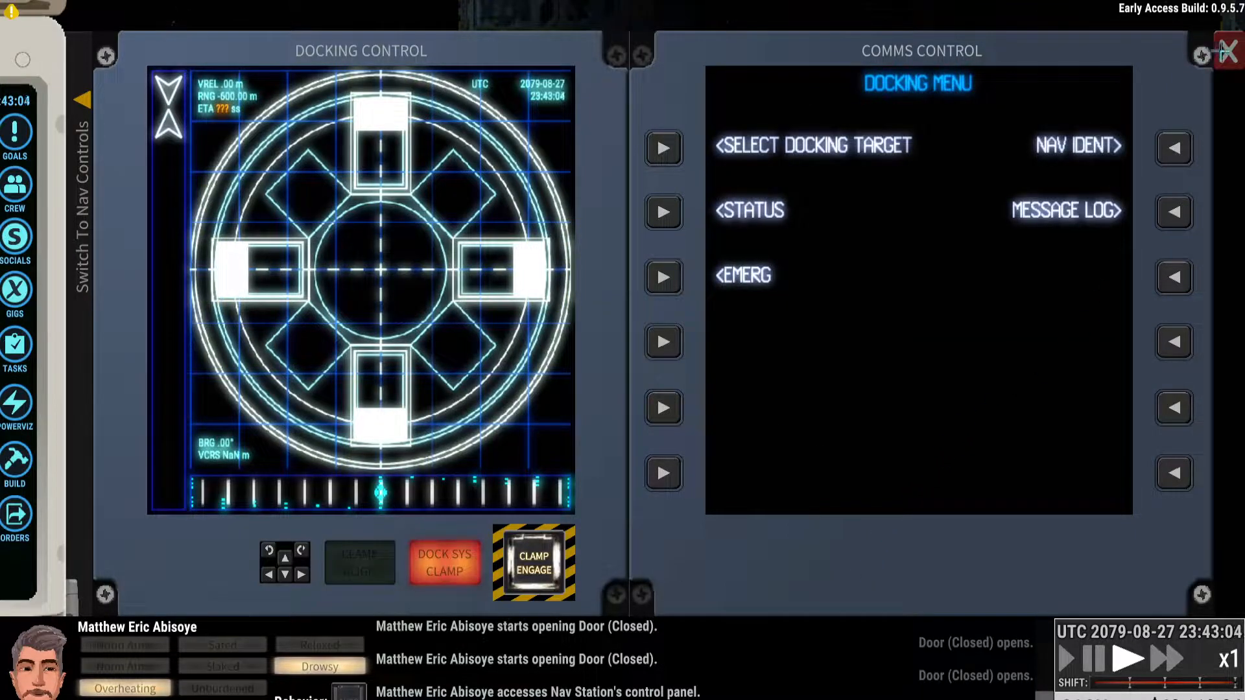
Step: Leave the nav station controls and have the crew member pry open the locked Crate
click(1225, 52)
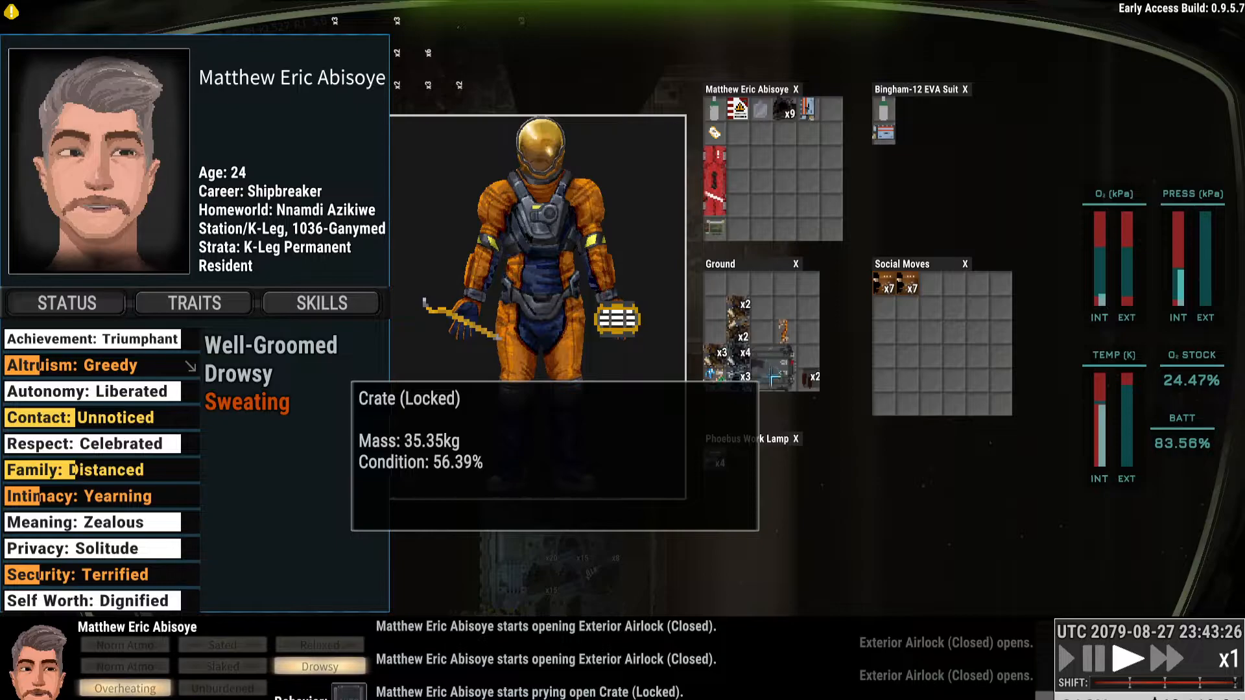
right_click(620, 318)
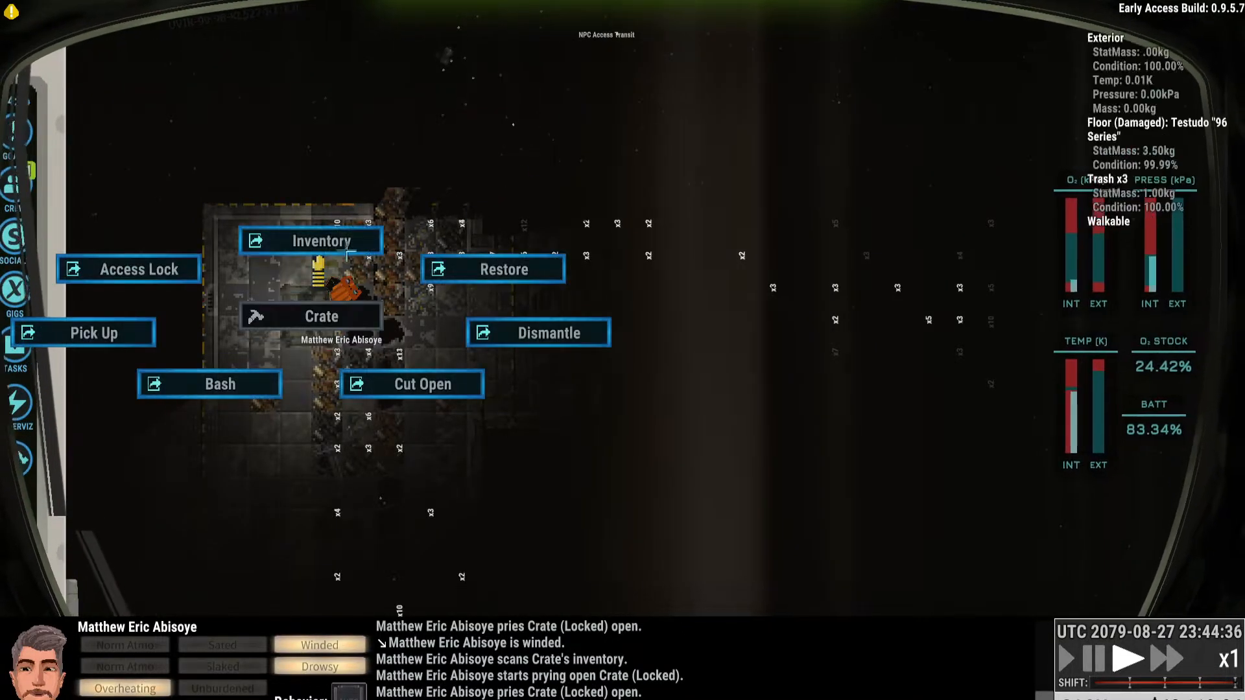
Step: View the opened crate's Inventory to see its contents
click(310, 241)
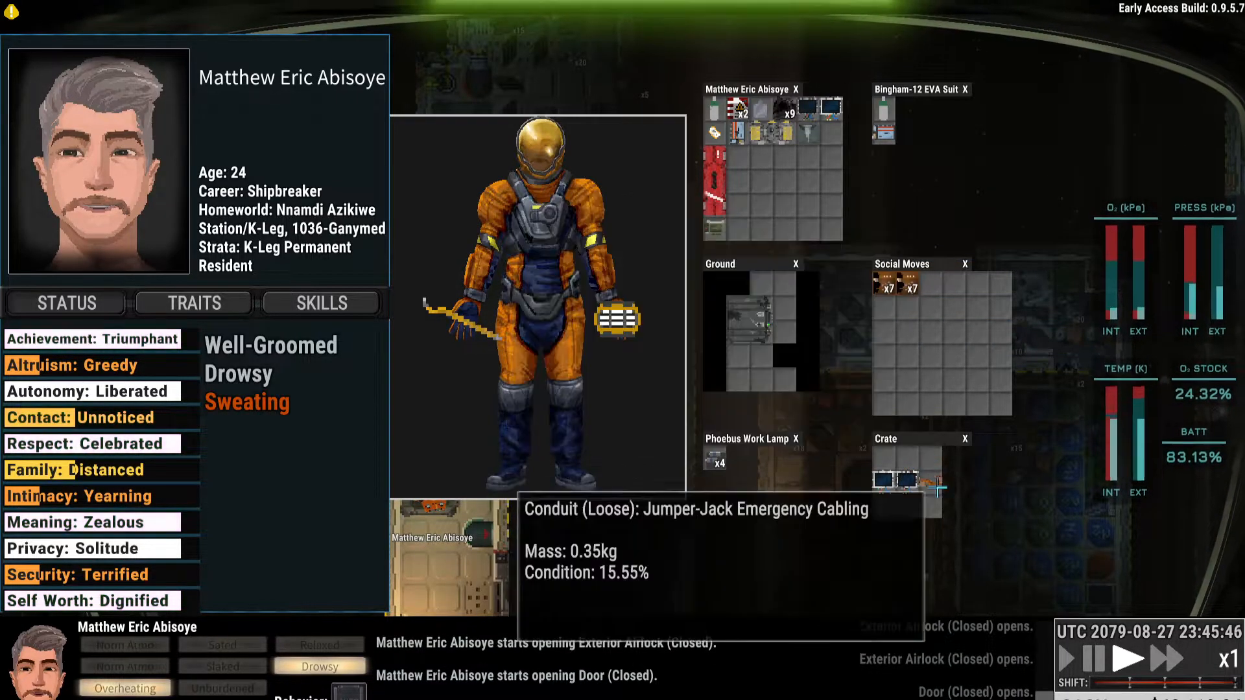
mouse_move(809, 362)
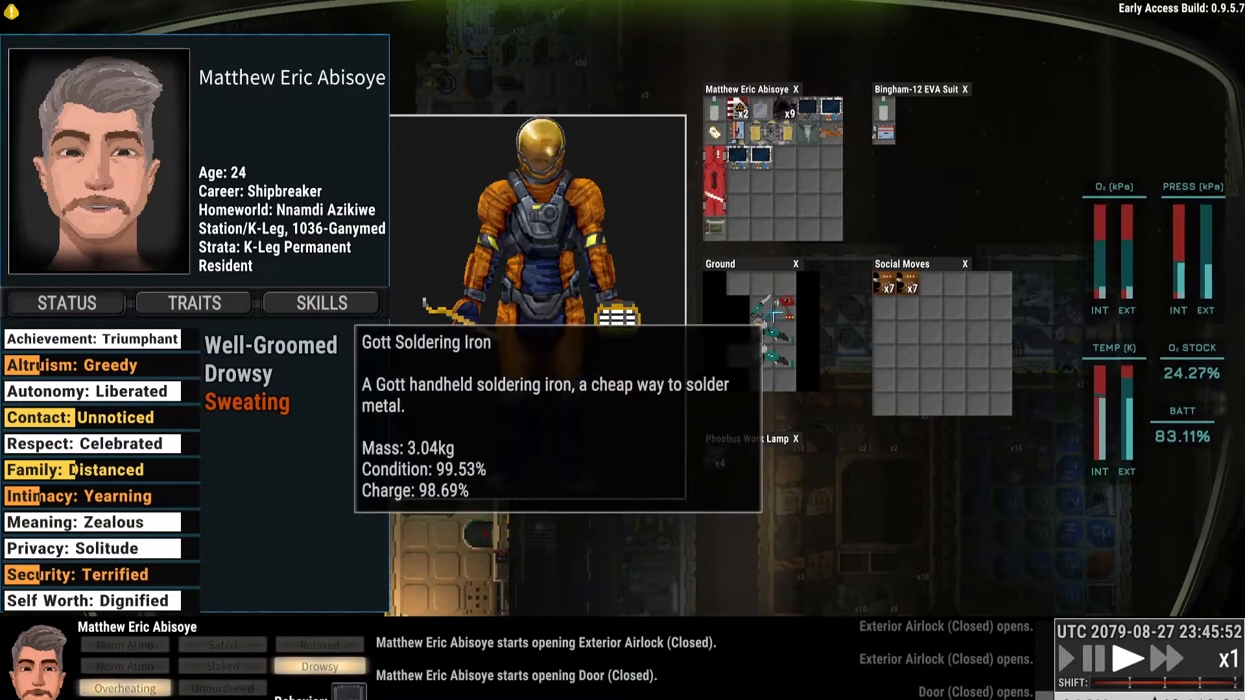
mouse_move(566, 454)
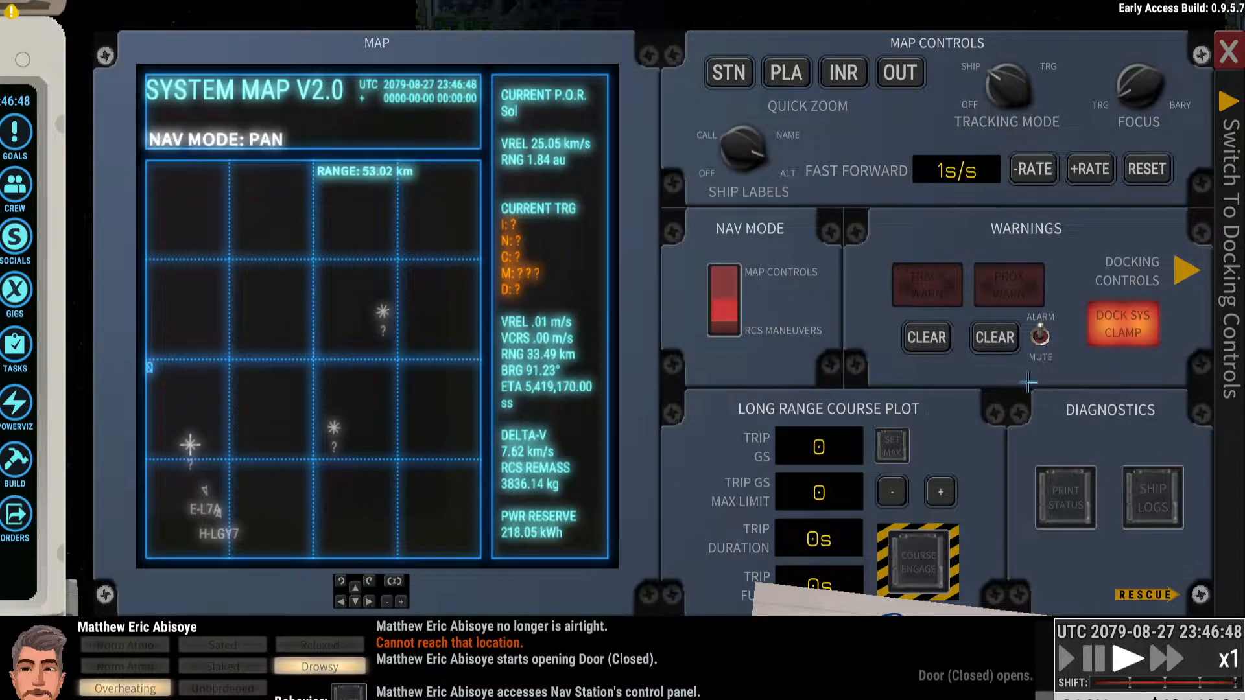
Step: Switch Nav Mode to RCS Maneuvers, view the M-GXC pushback clearance, and return to the docking menu
click(722, 300)
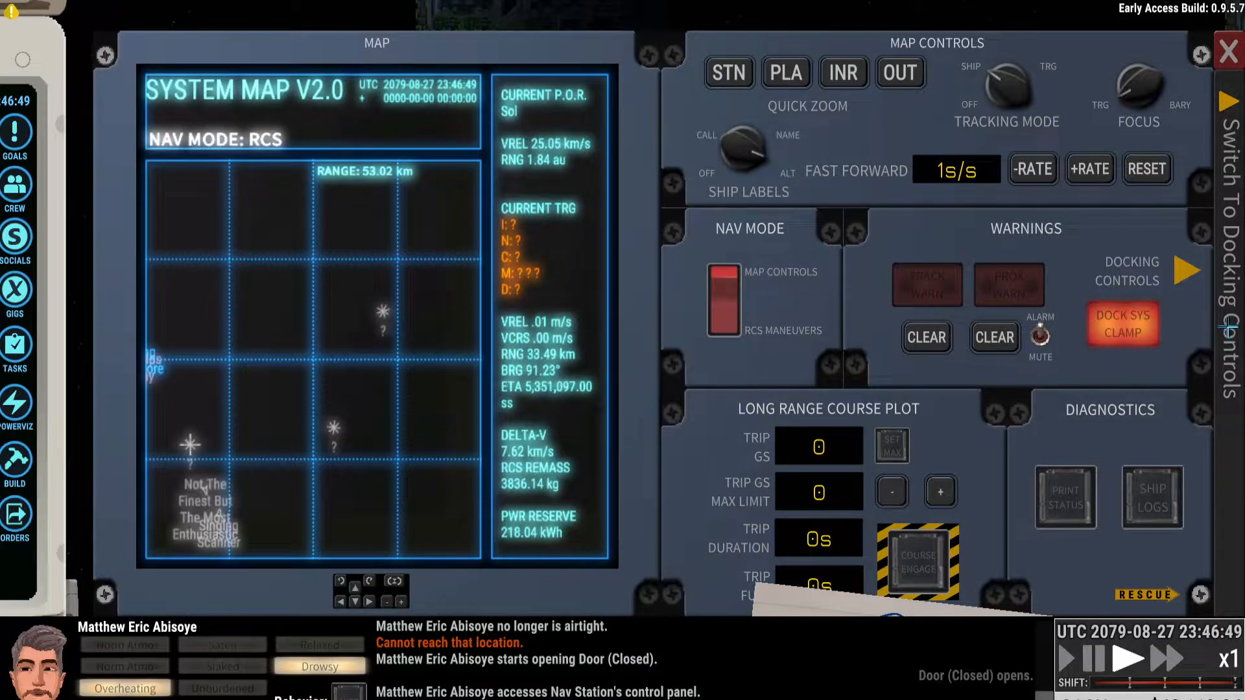
click(1229, 278)
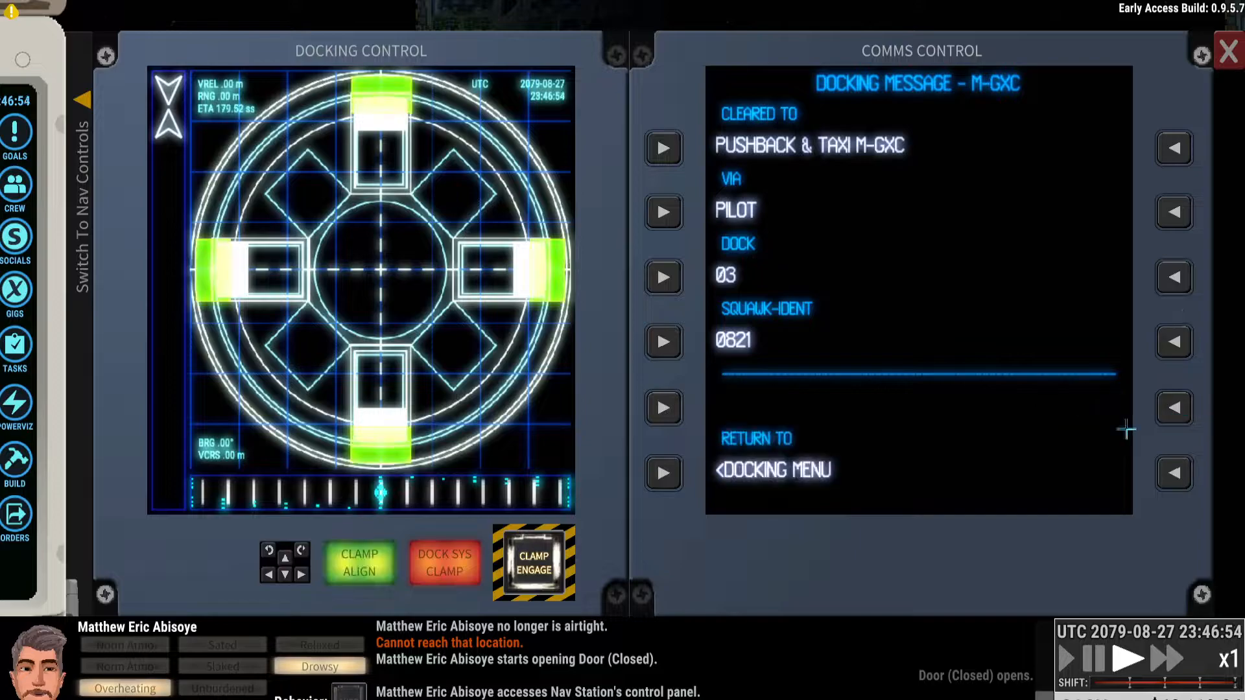
click(445, 562)
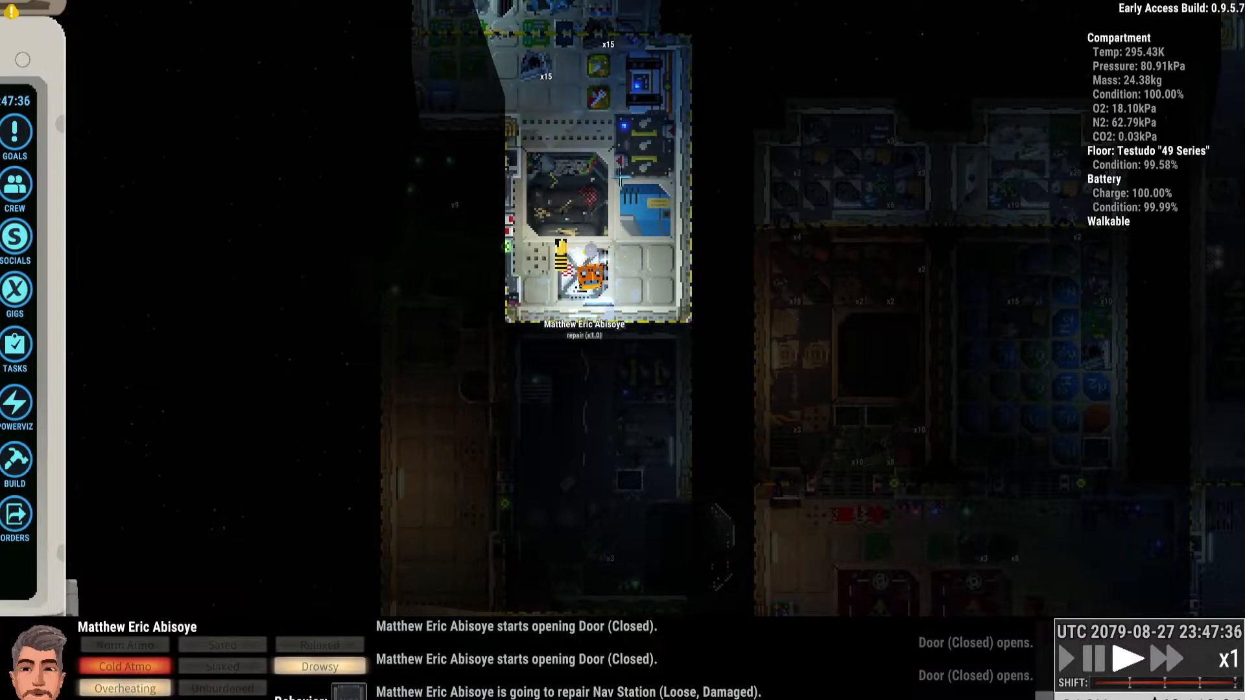
Step: Return to the nav station controls to get under way from M-GXC at about 90 m/s
click(1173, 660)
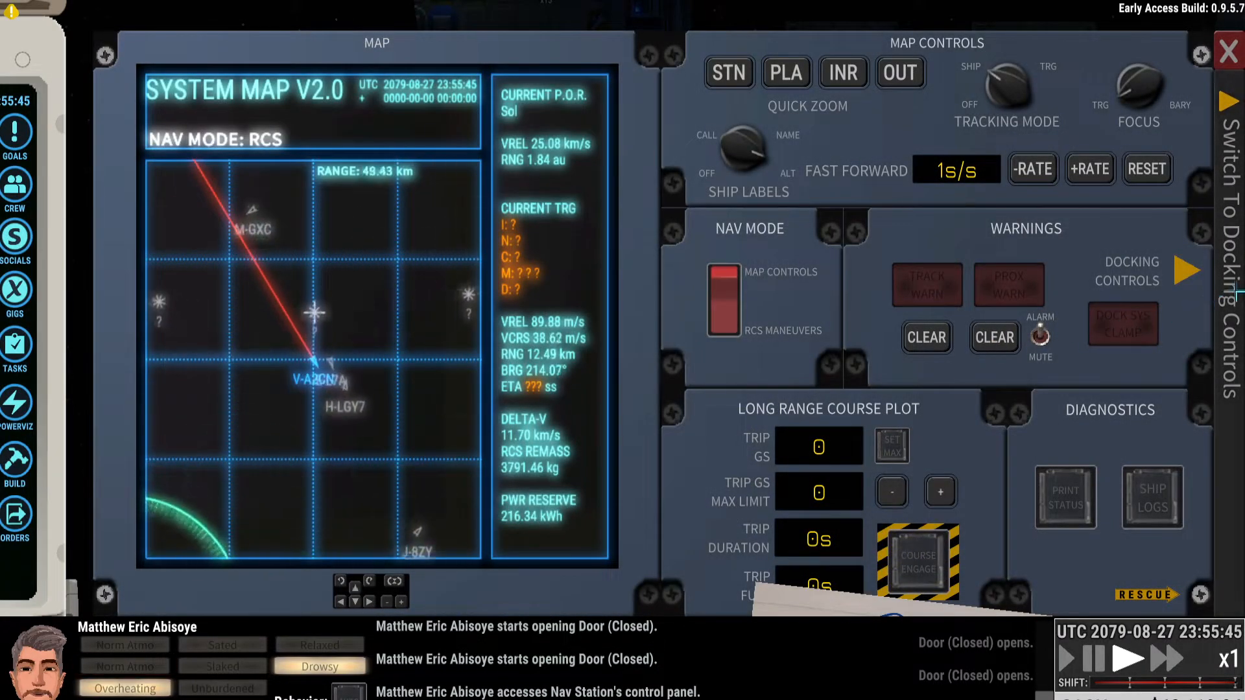
Step: Request docking clearance from E-L7A and switch to the system map readouts
click(1189, 269)
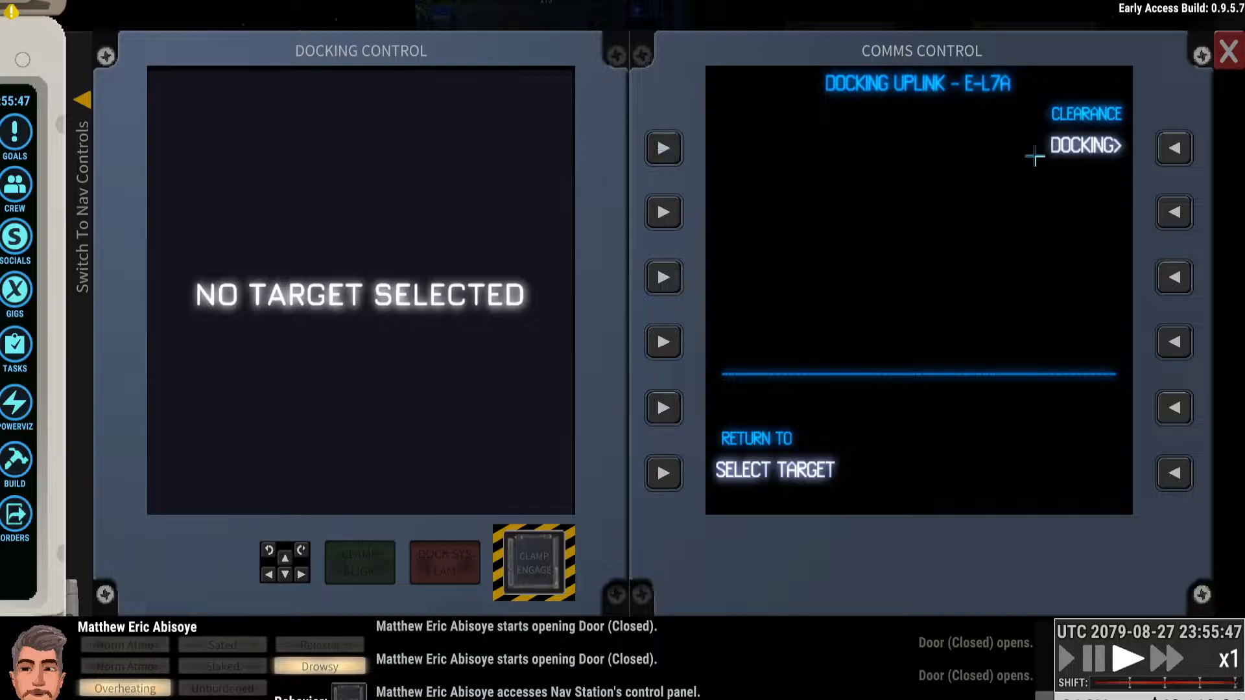
click(1083, 145)
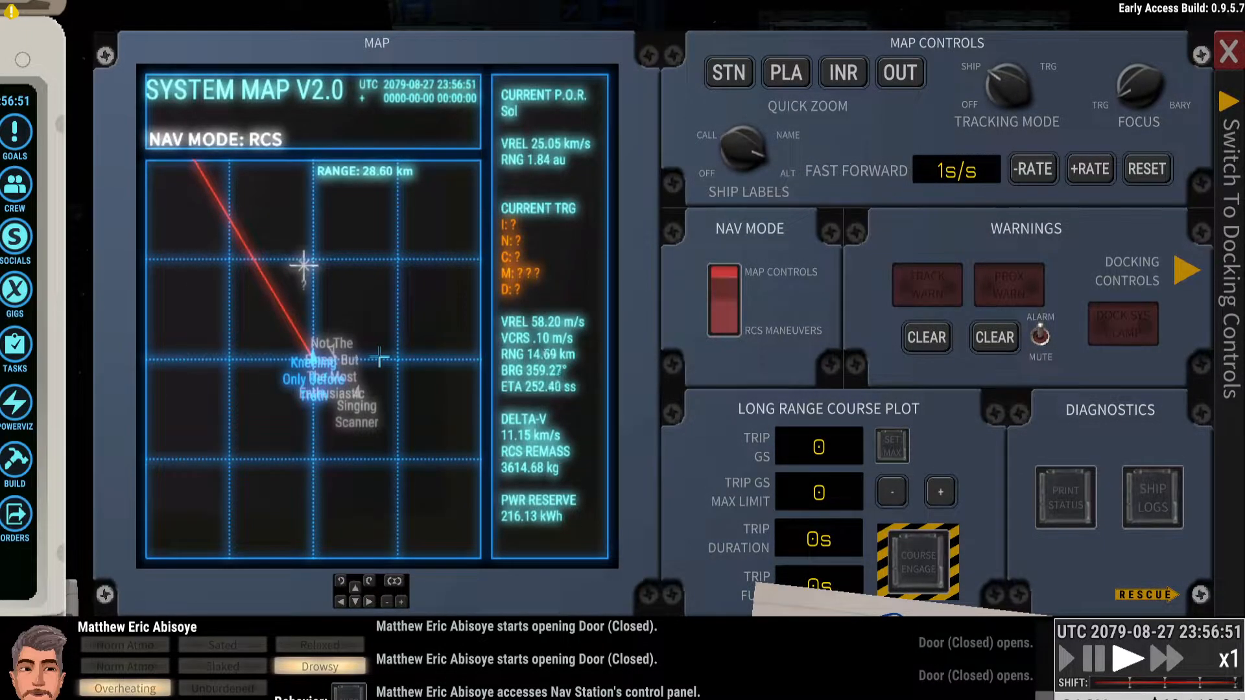
Step: Fast-forward the approach to V-A2CN and clear the active warning
click(1174, 660)
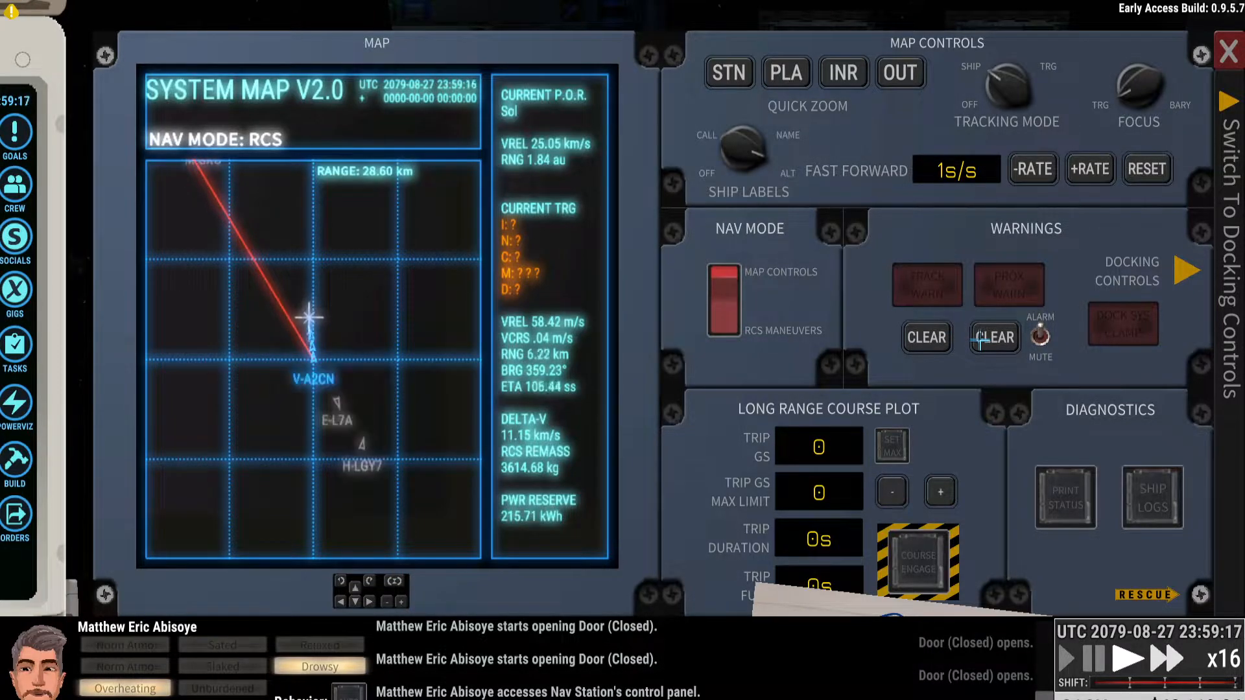
click(1031, 168)
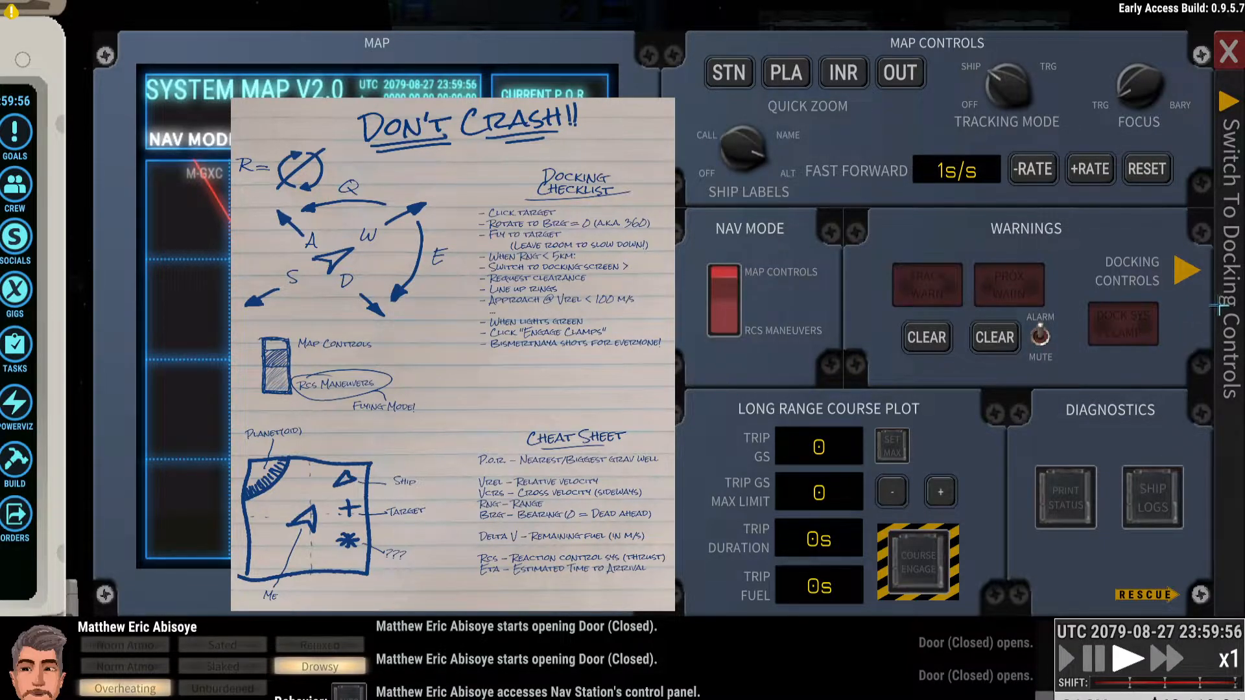
Step: Request clearance for dock 06 from the docking menu and line up until clamp alignment confirms
click(1187, 270)
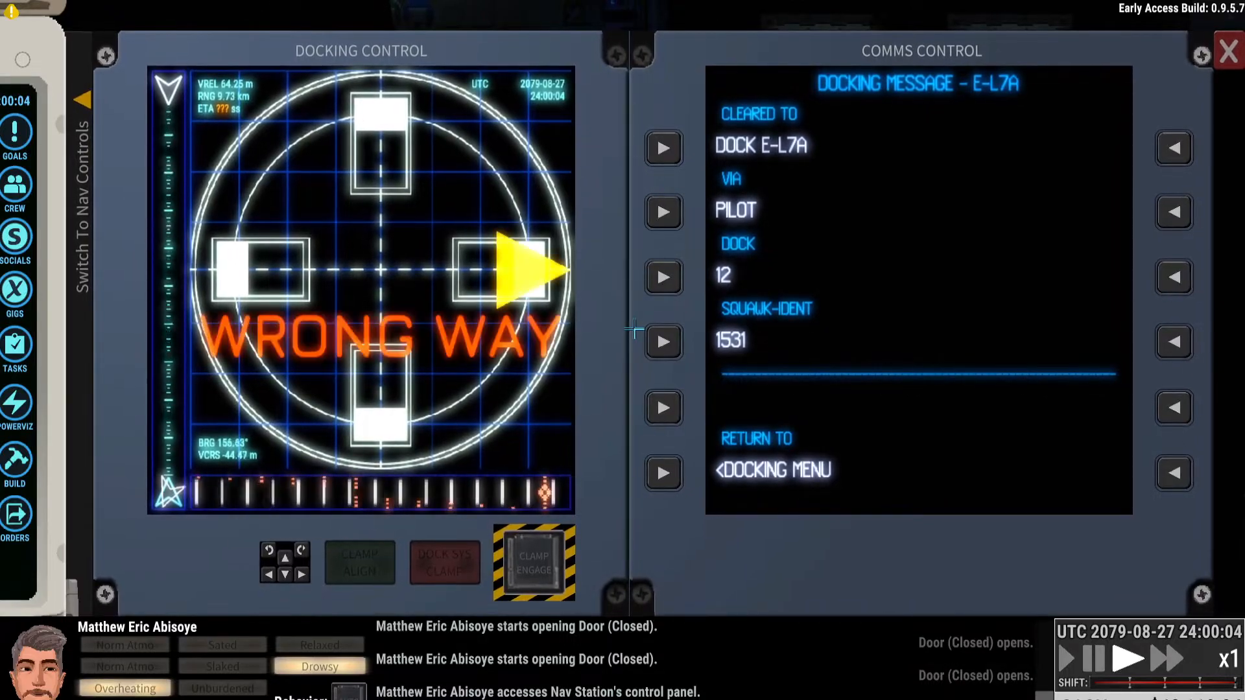
click(663, 472)
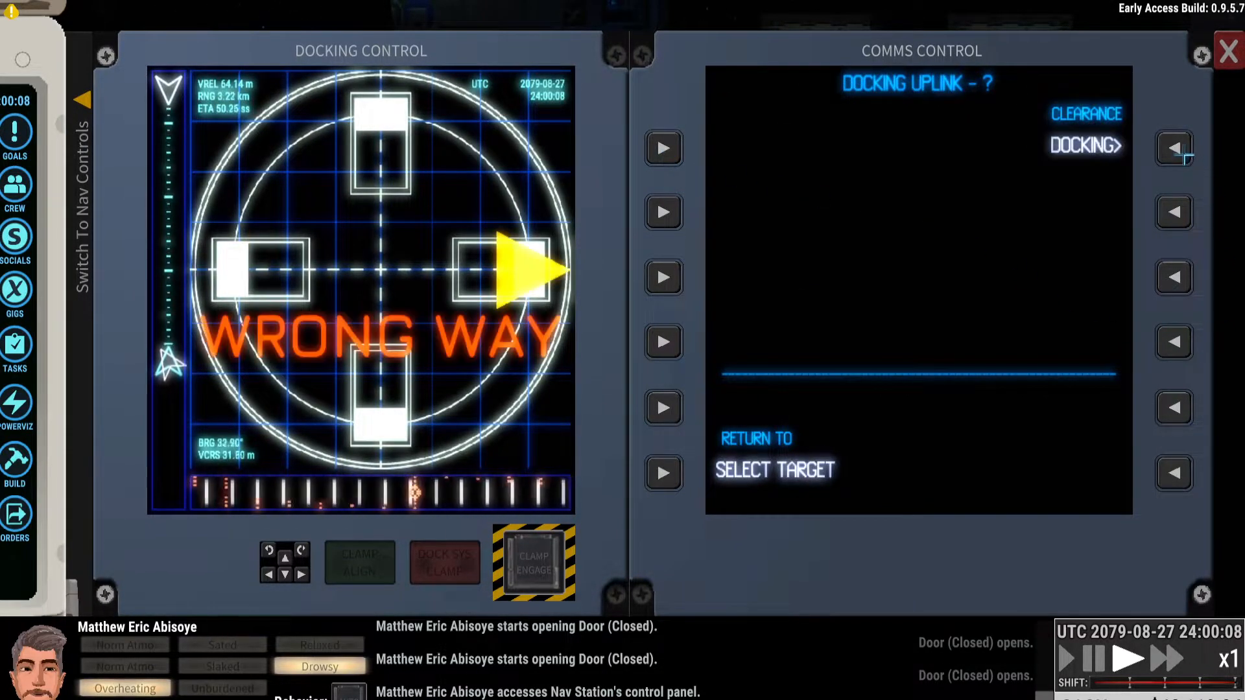
click(1174, 148)
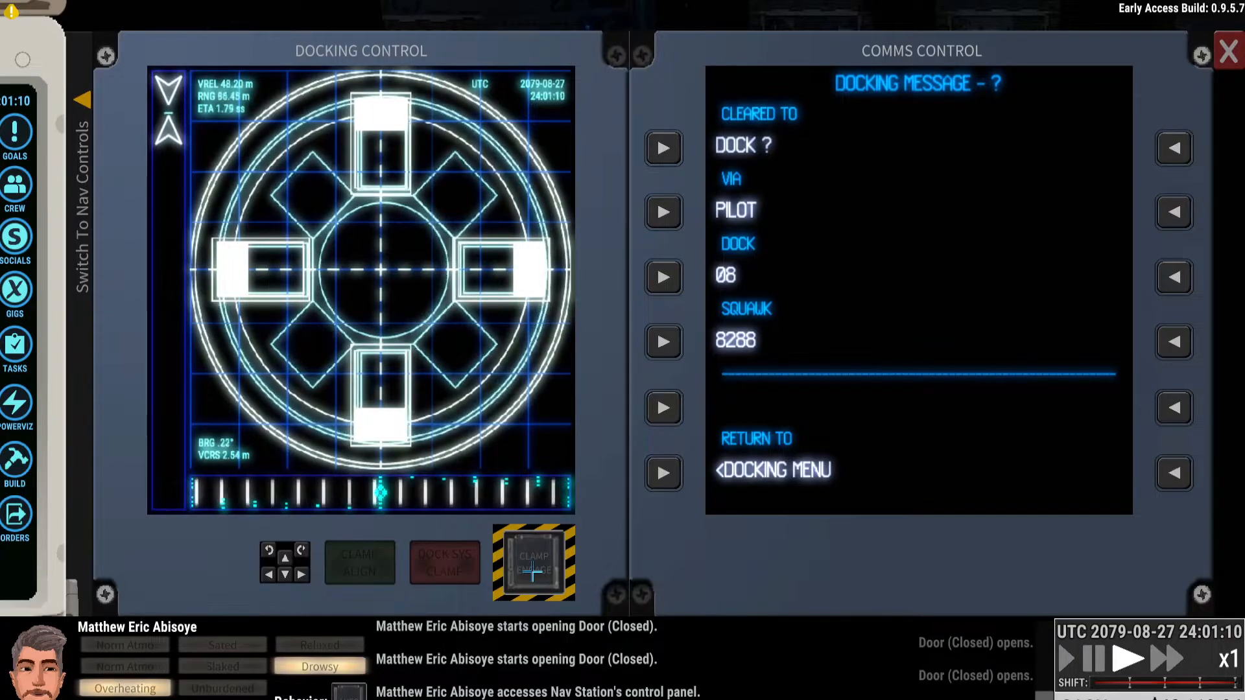
click(359, 561)
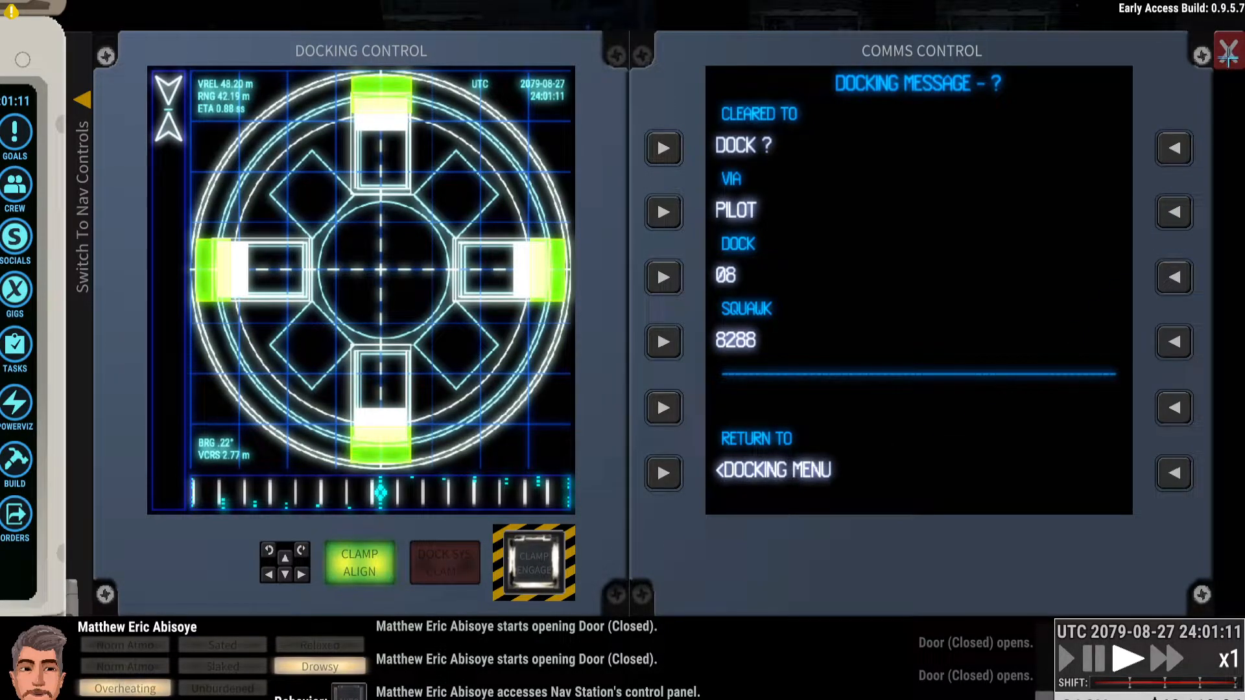
Step: Leave the nav station panel after docking with the derelict
click(663, 472)
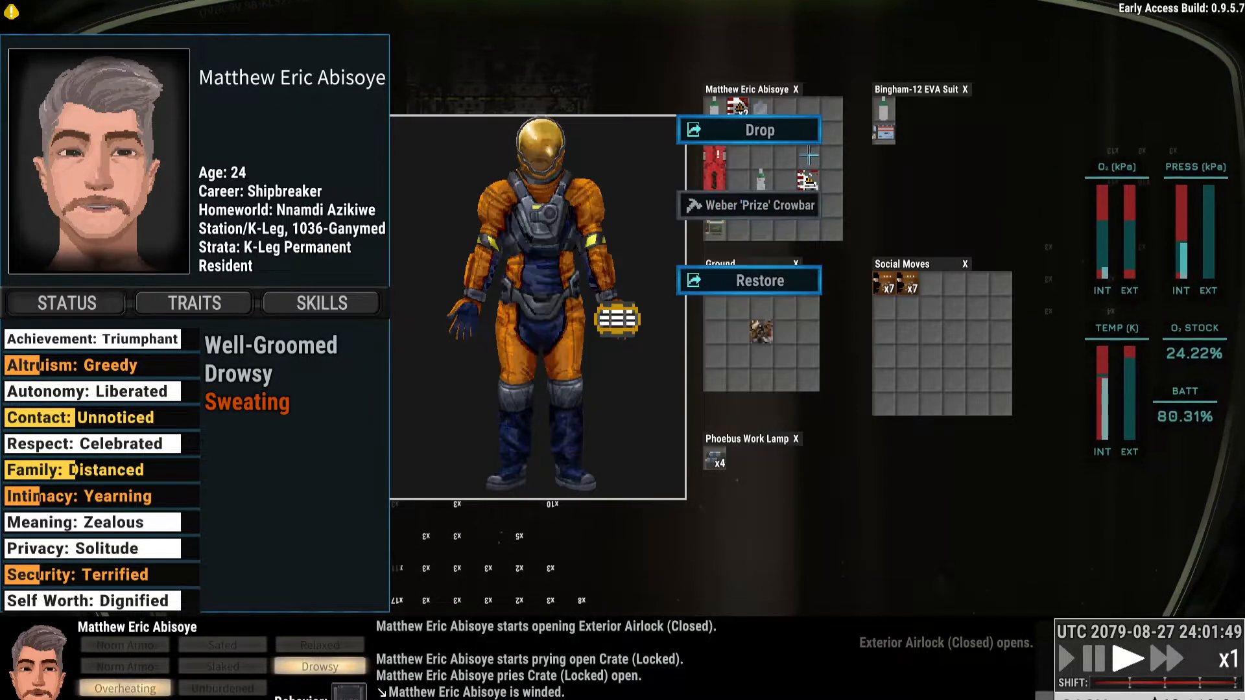
Step: Close the inventory and head back to the nav station targeting Classic Shroud
click(758, 281)
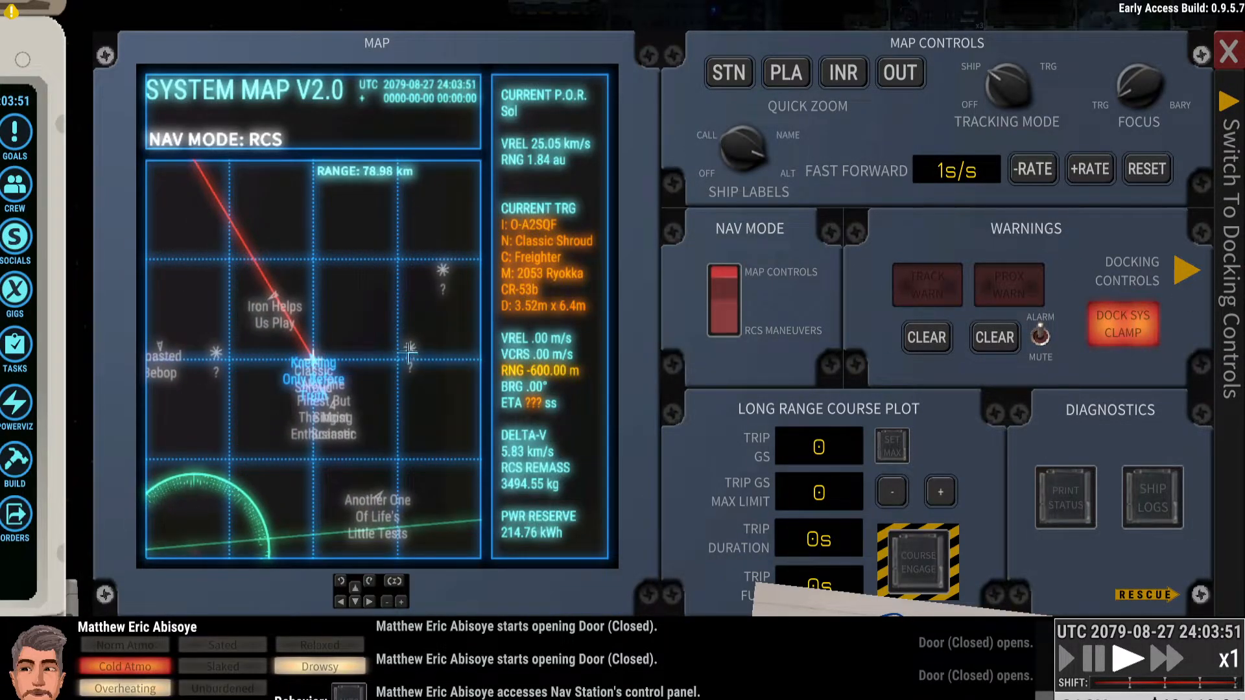
Step: Accept the pushback and taxi clearance from O-A2SQF on the docking comms panel
click(1183, 270)
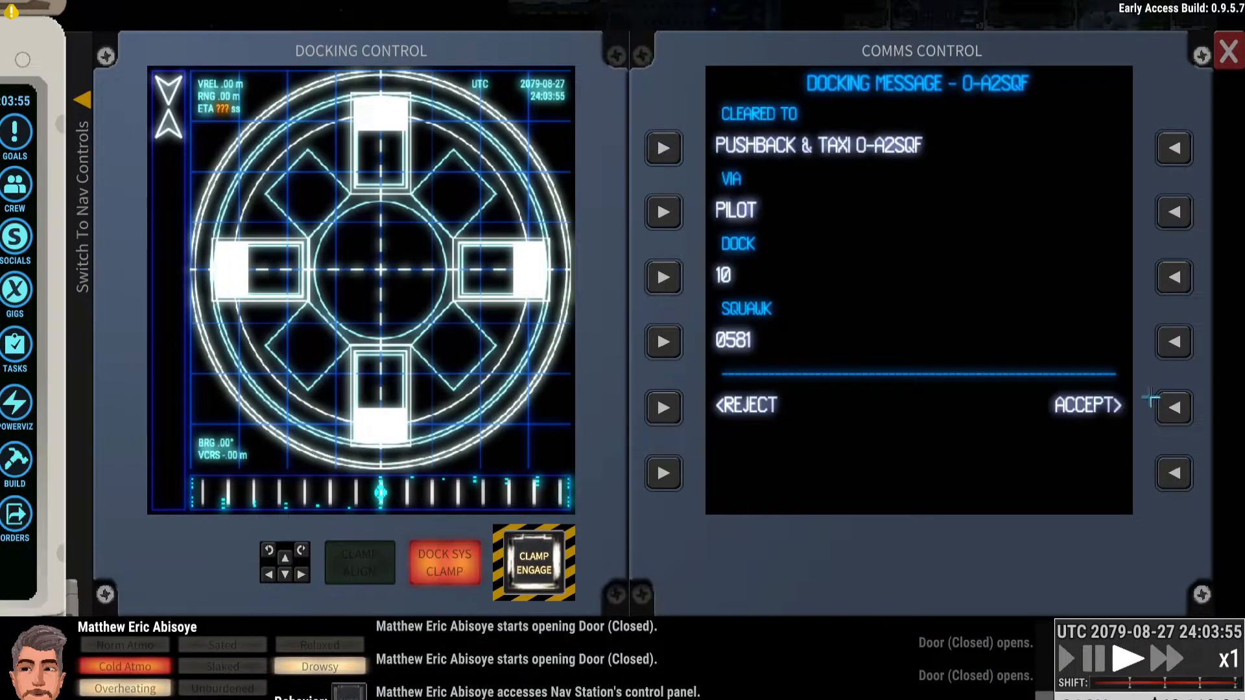
click(1087, 404)
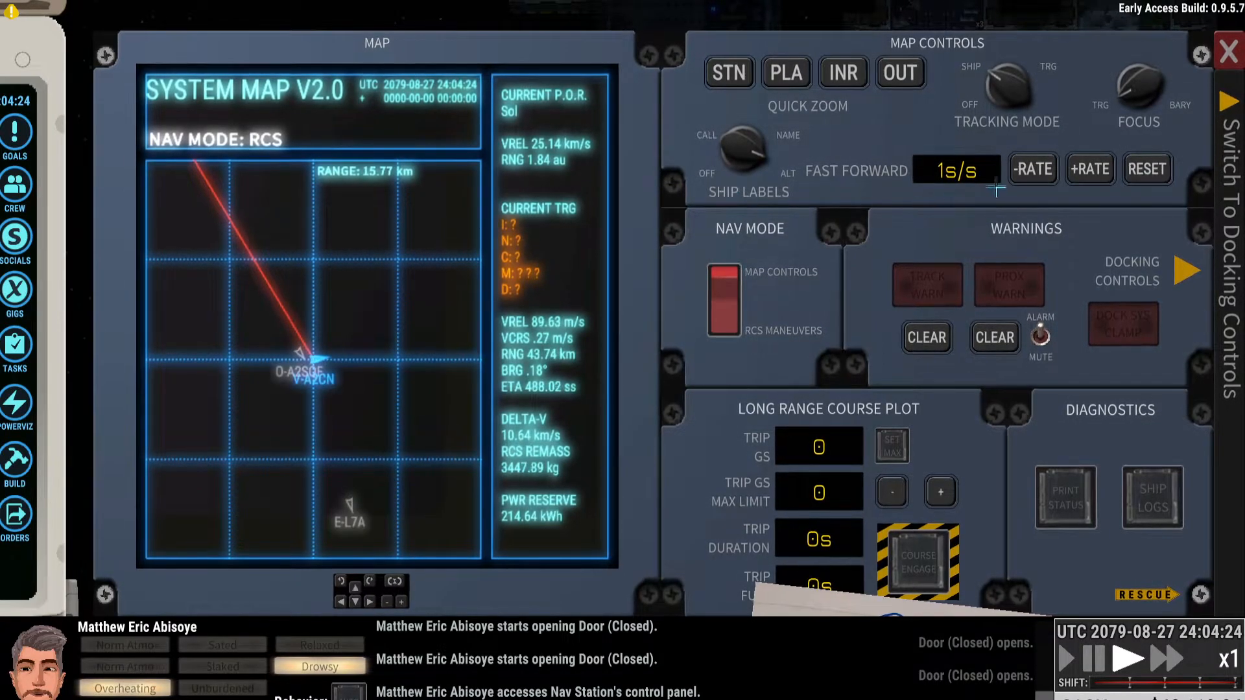
Step: Close the nav panel to go repair the loose, damaged Nav Station
click(1228, 30)
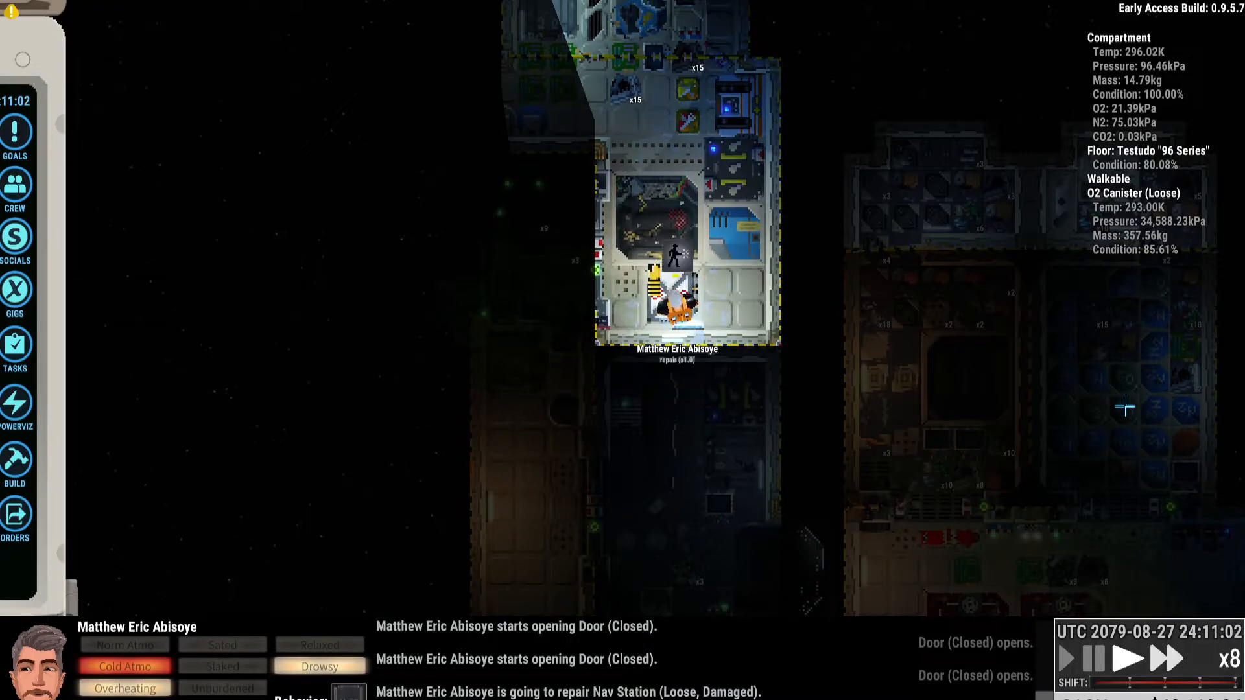
Step: Order the Nav Station repair, fetch the O2 canister, and access the nav station
click(1134, 659)
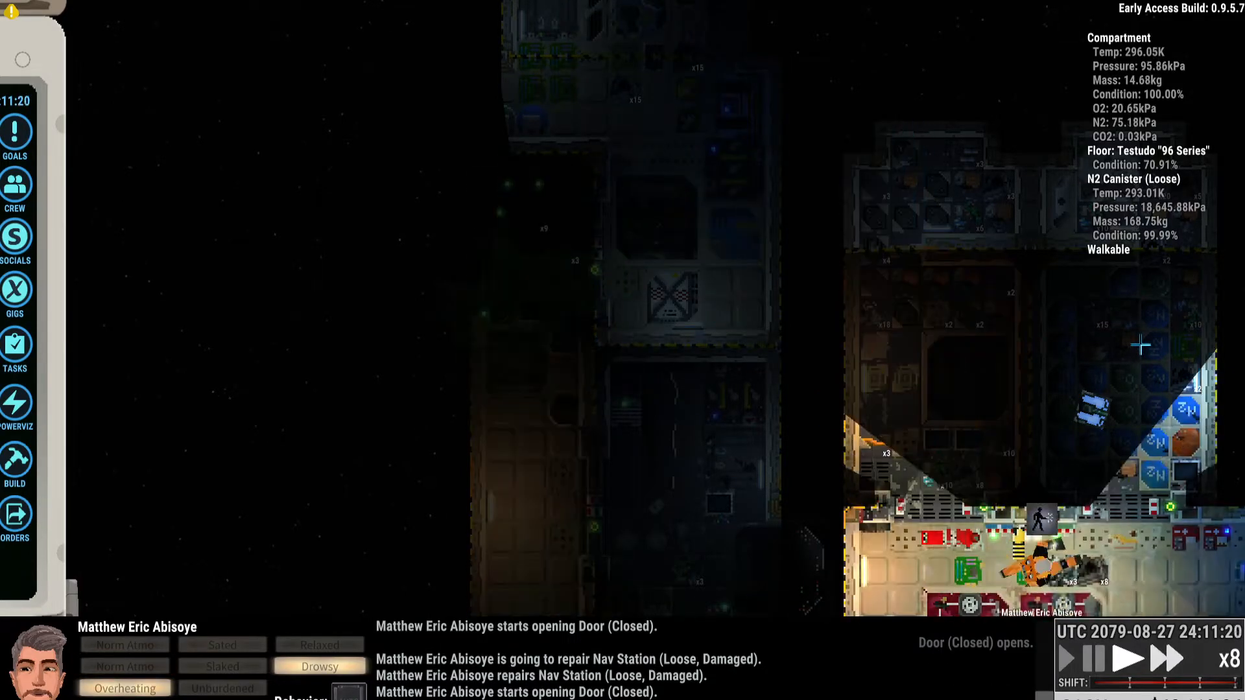
click(1094, 661)
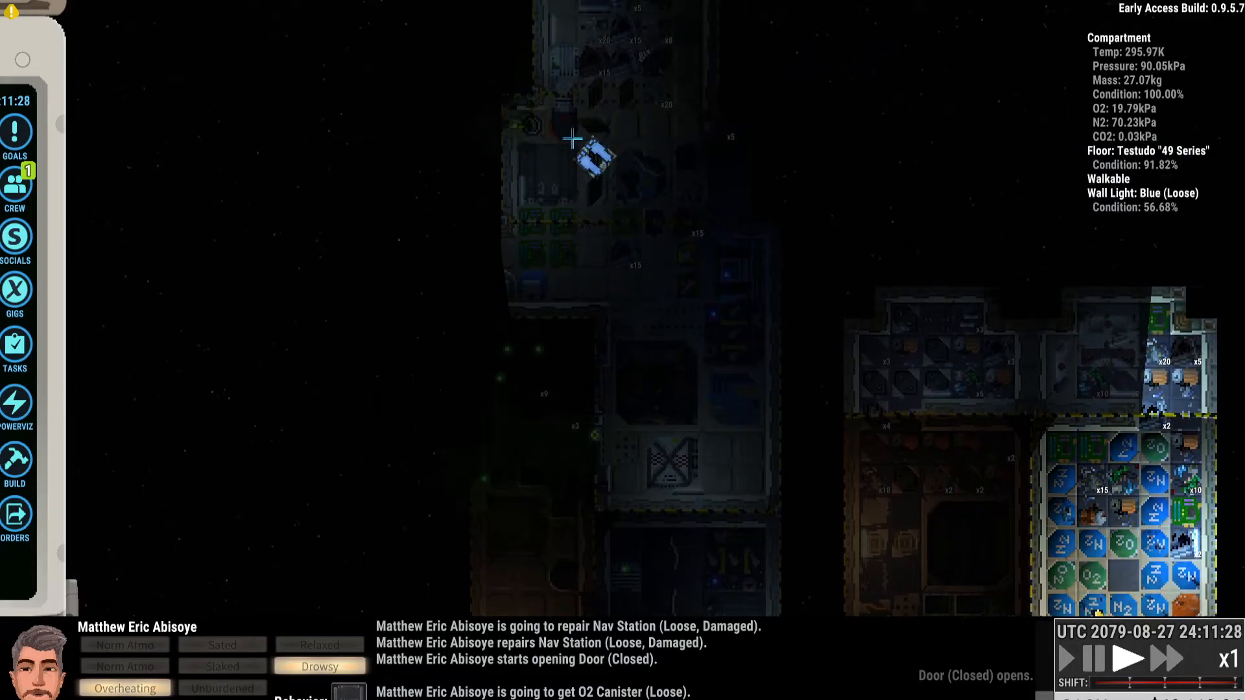
right_click(573, 138)
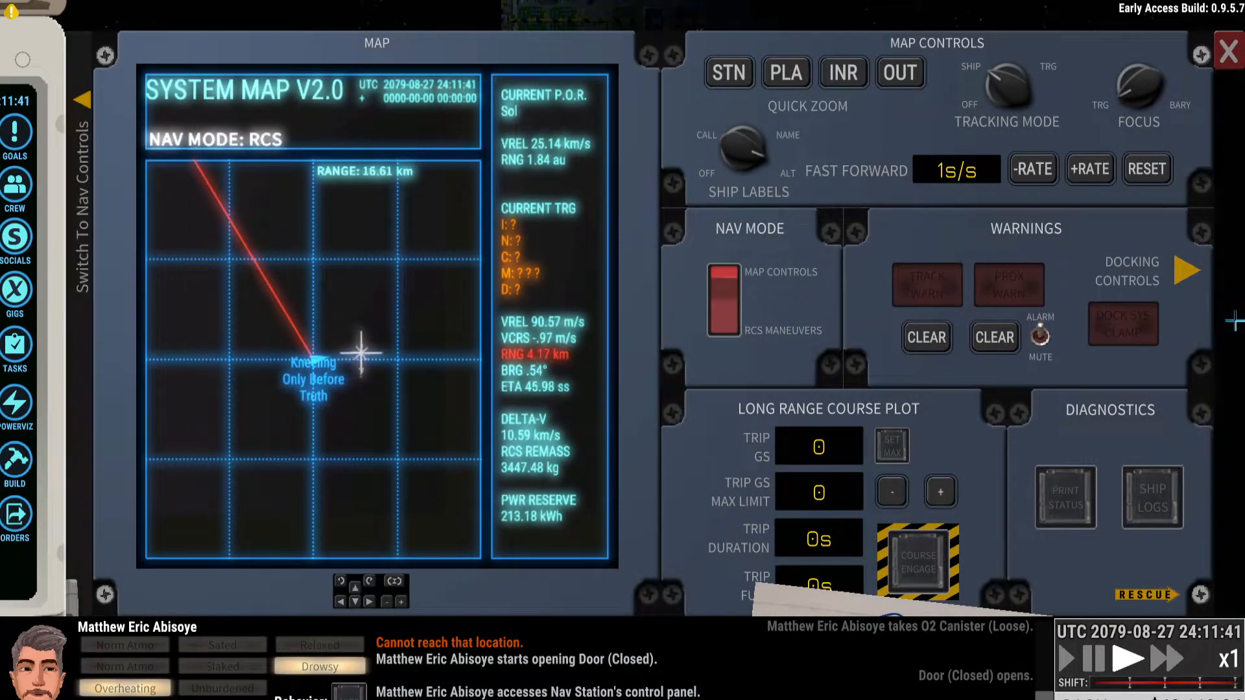
Step: Request clearance to dock 10 (squawk 4642) from comms, then leave the nav station
click(1187, 269)
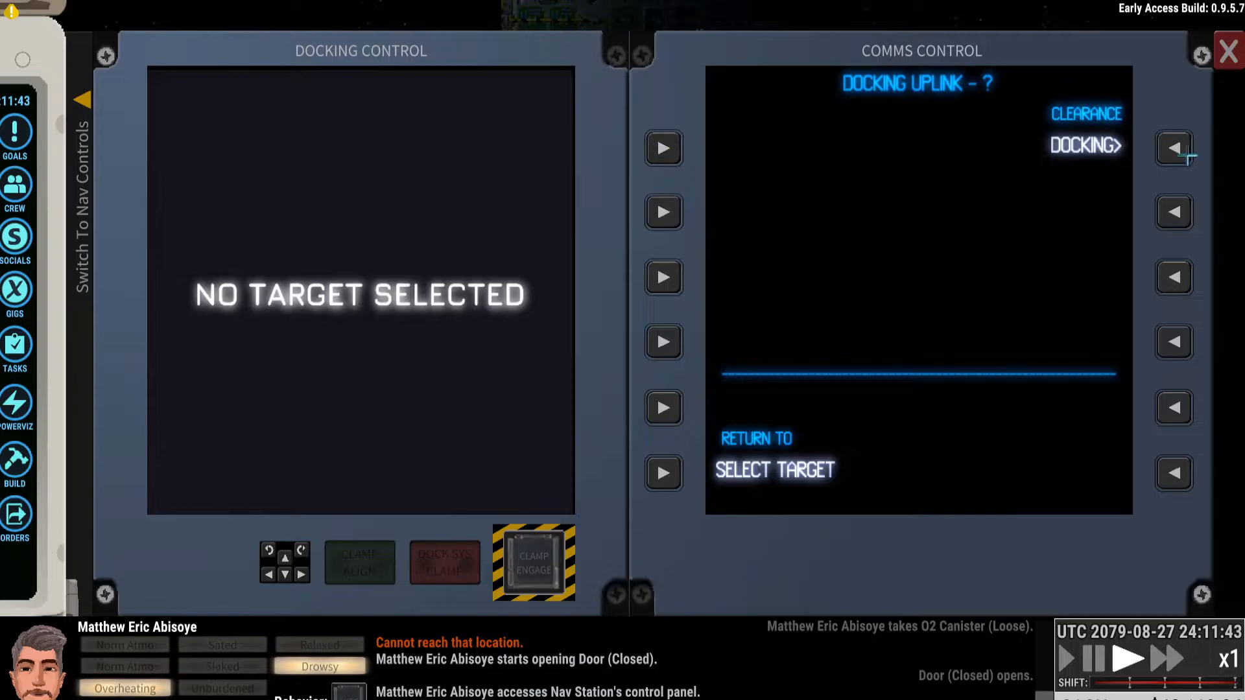
click(1175, 148)
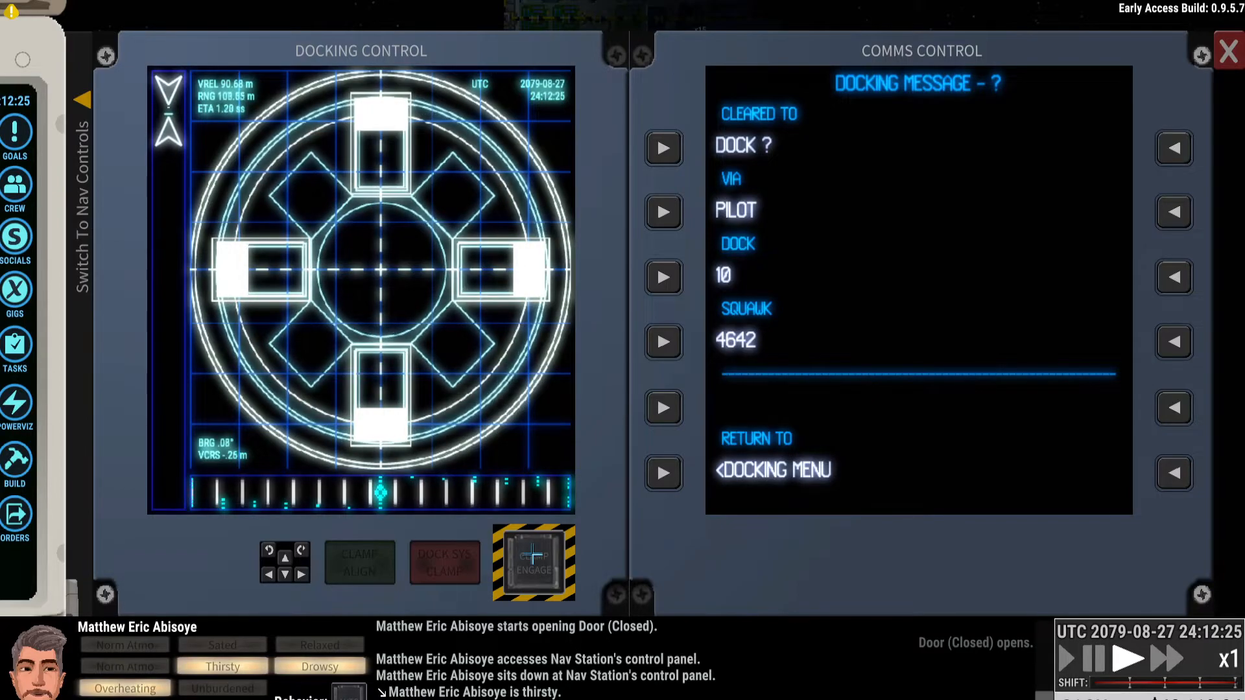
click(533, 562)
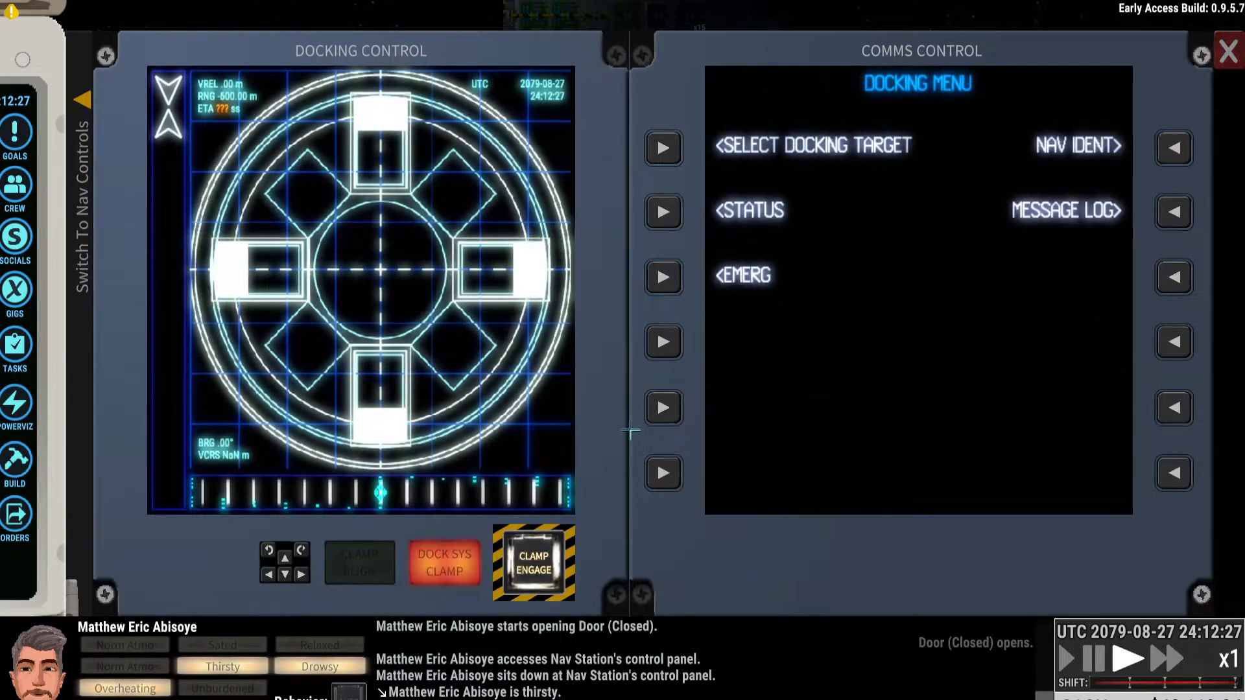
click(1227, 51)
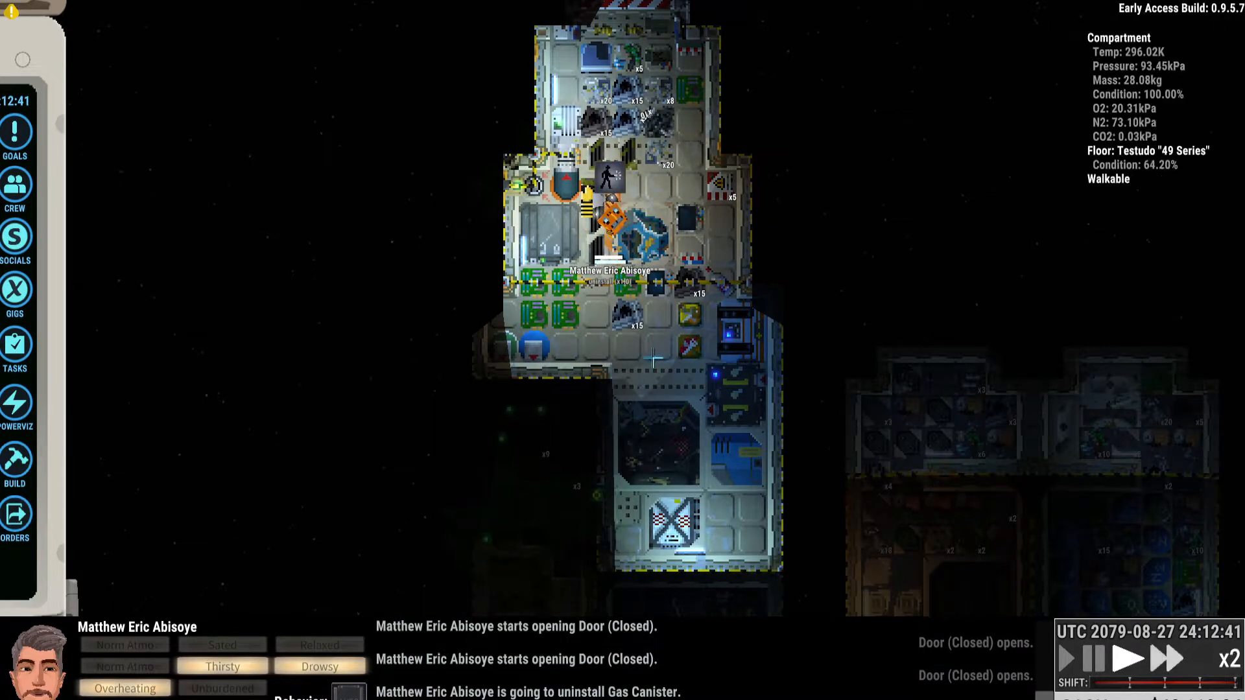
Step: Deliver the loose O2 canister from inventory to the empty slot and install it
click(1179, 661)
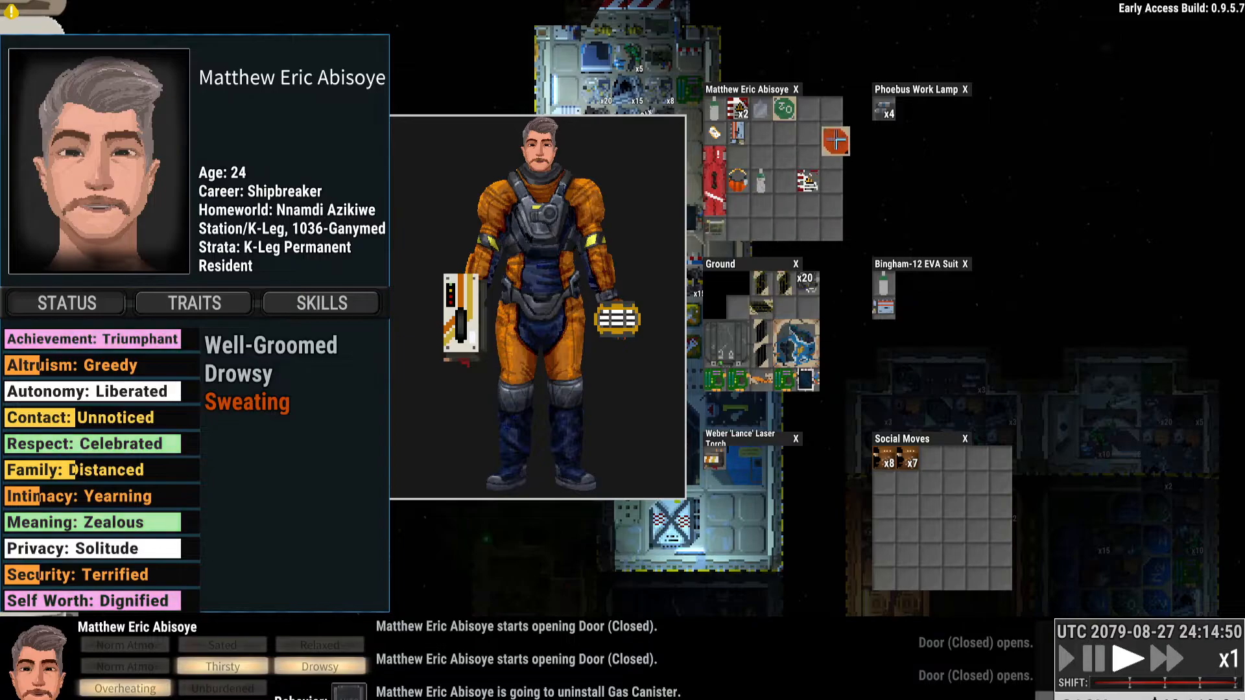
right_click(782, 109)
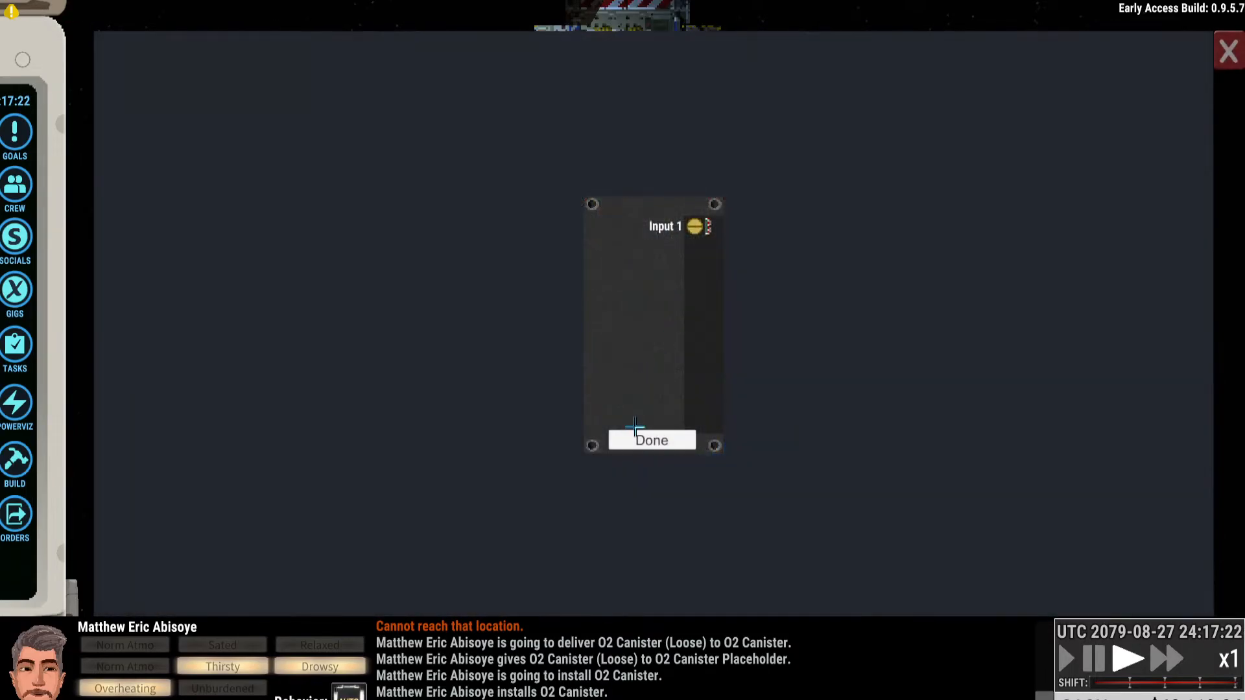
click(649, 440)
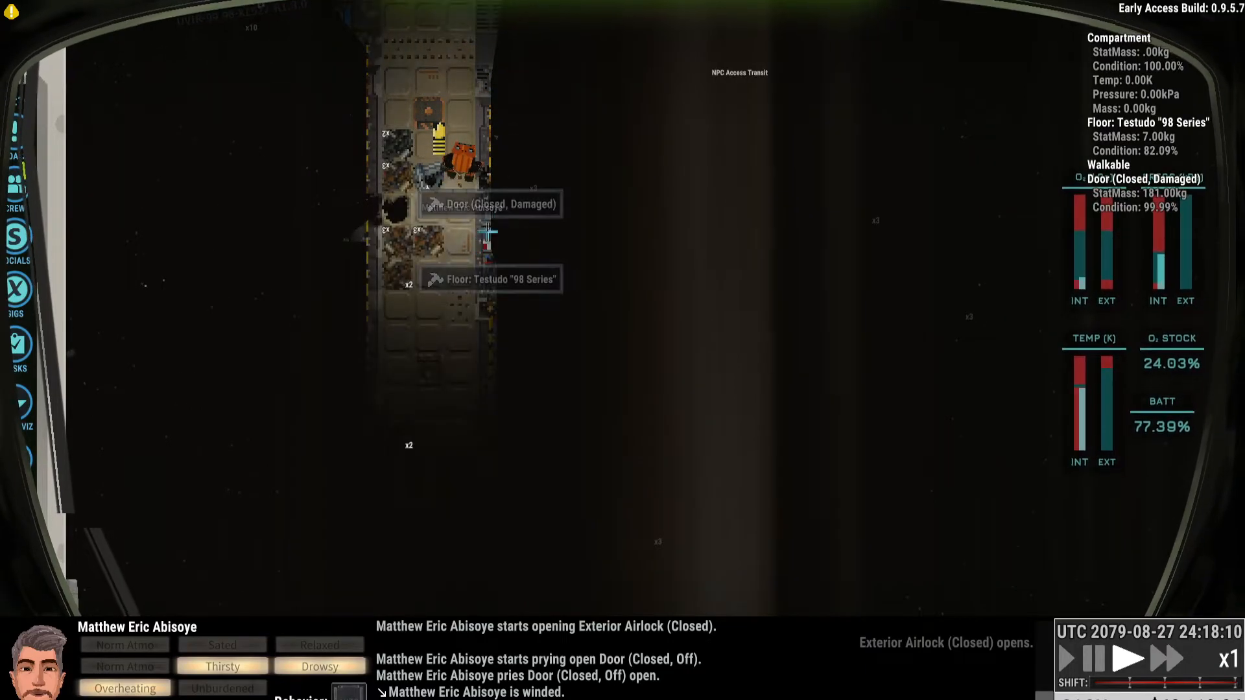
Step: Uninstall the damaged door, then scan the nearby crate's inventory
right_click(490, 203)
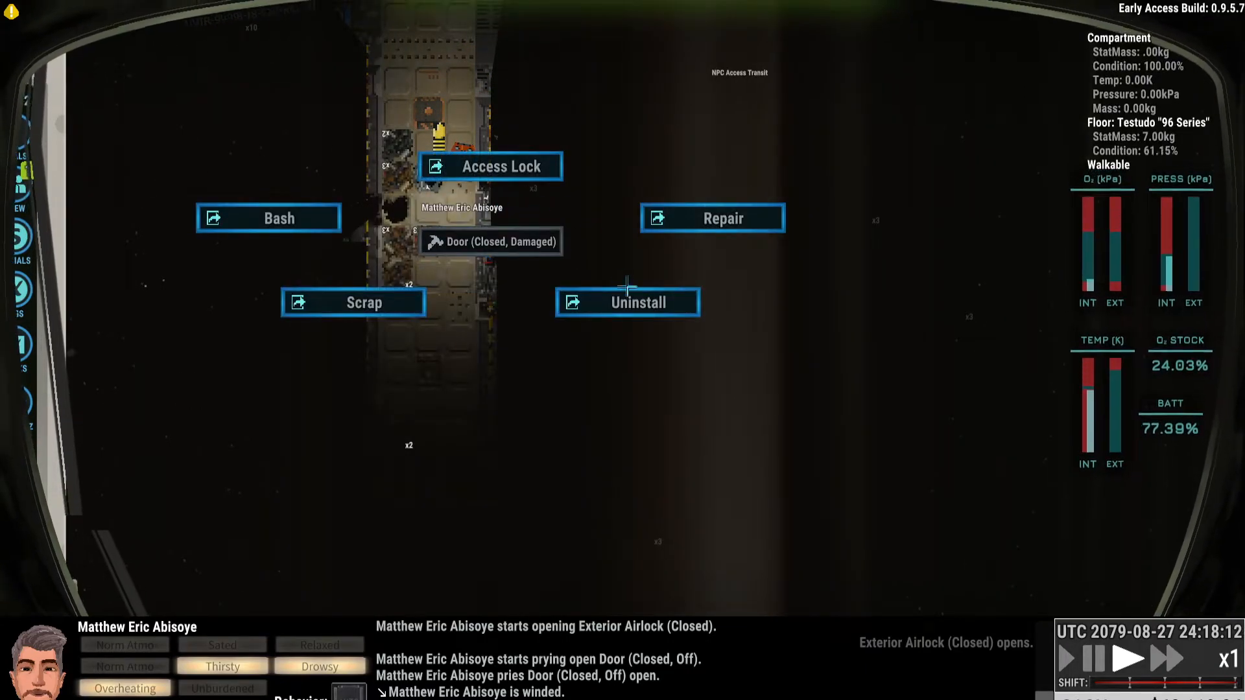
click(628, 302)
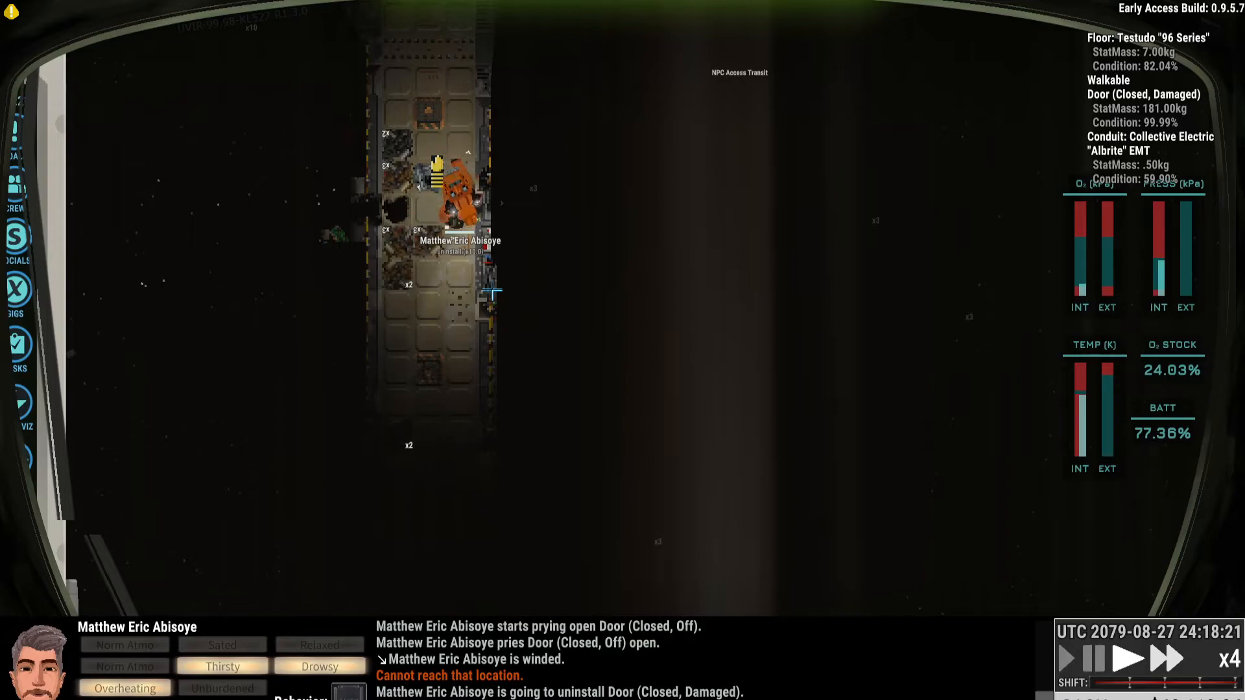
click(1169, 661)
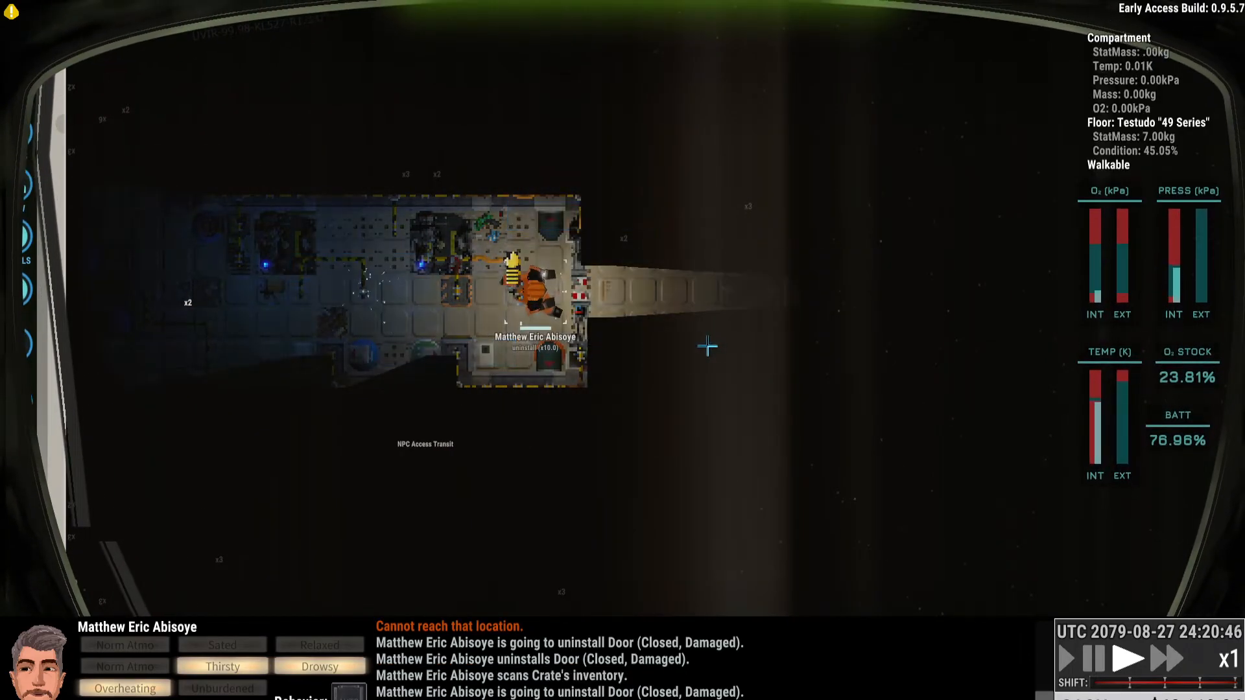
Step: Uninstall the second damaged door and move the captain to the next compartment
click(1171, 659)
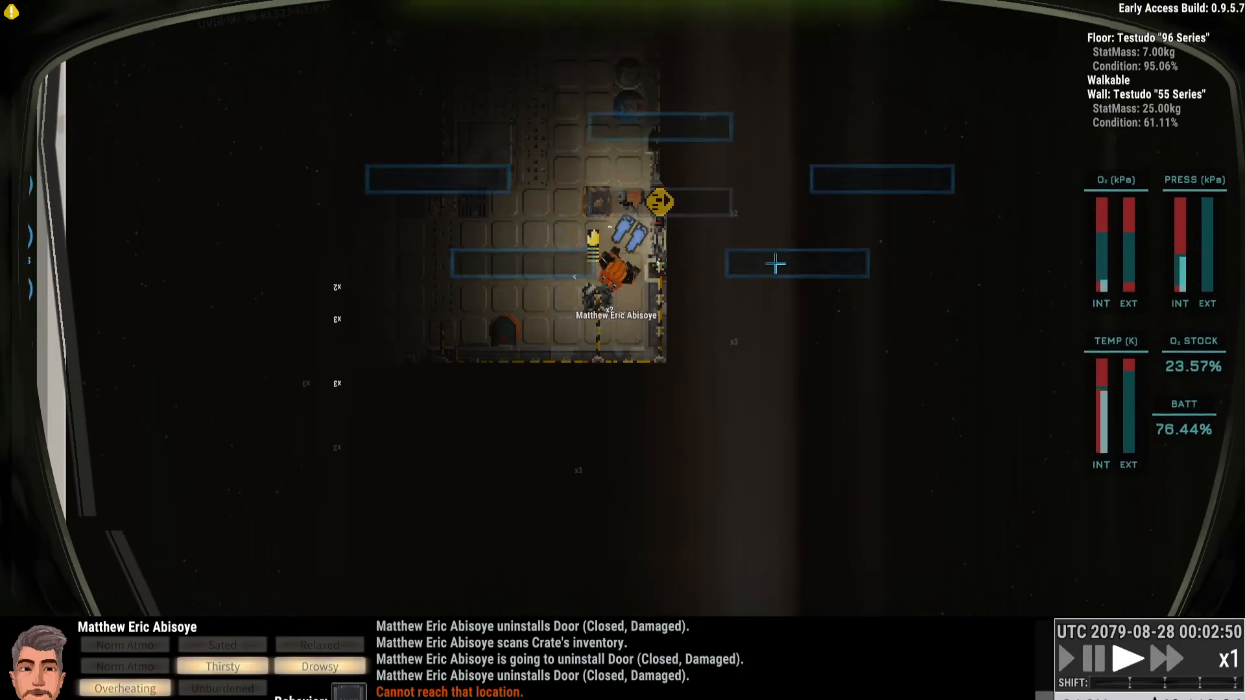
Step: Scan the fridge's inventory for supplies
click(1164, 660)
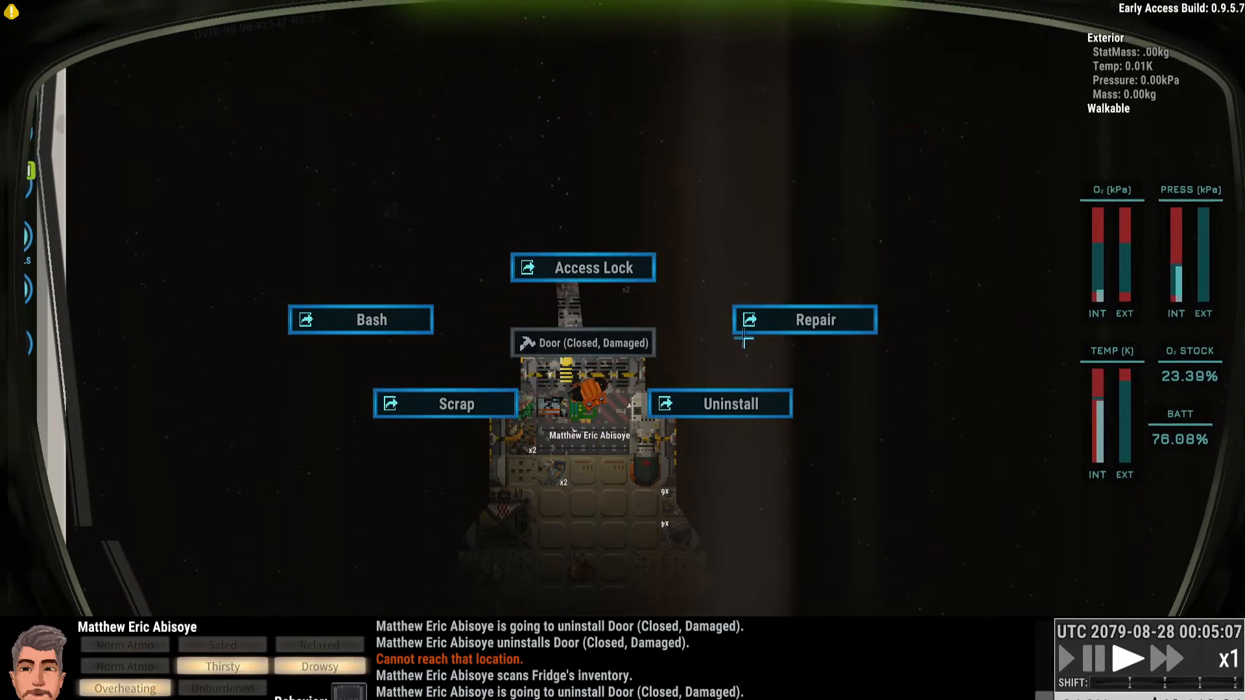
Step: Uninstall the damaged door and wait at higher game speed until it is removed
click(719, 404)
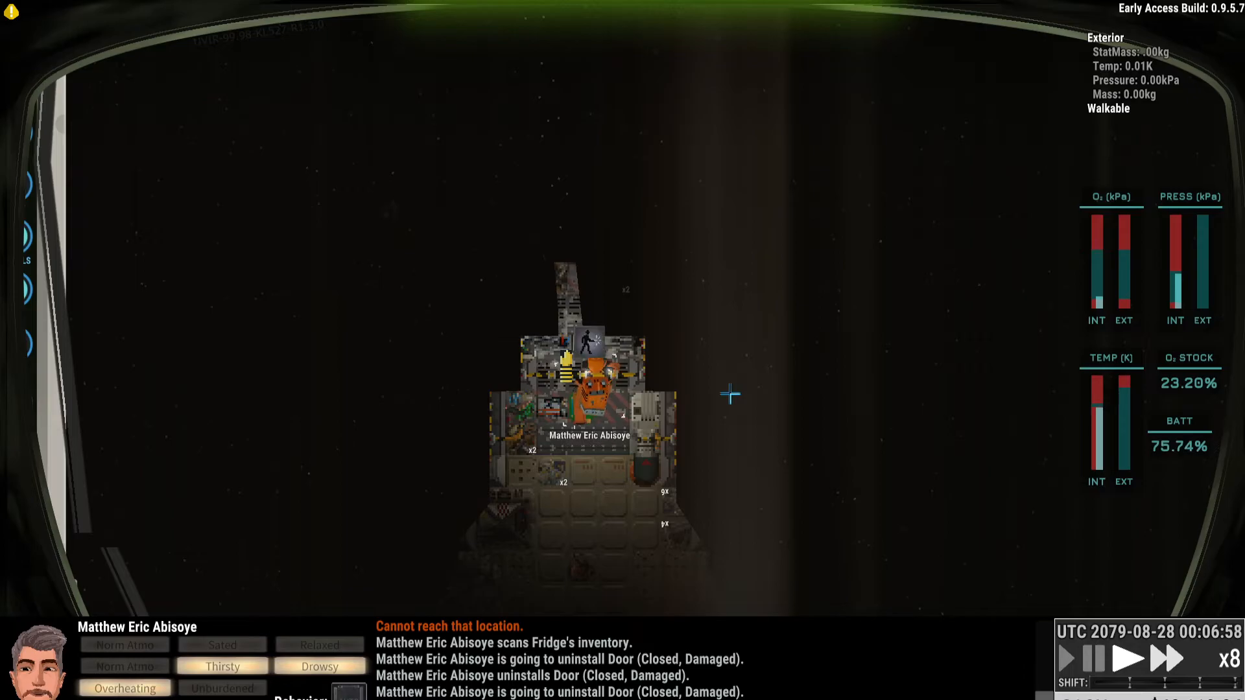
click(1133, 658)
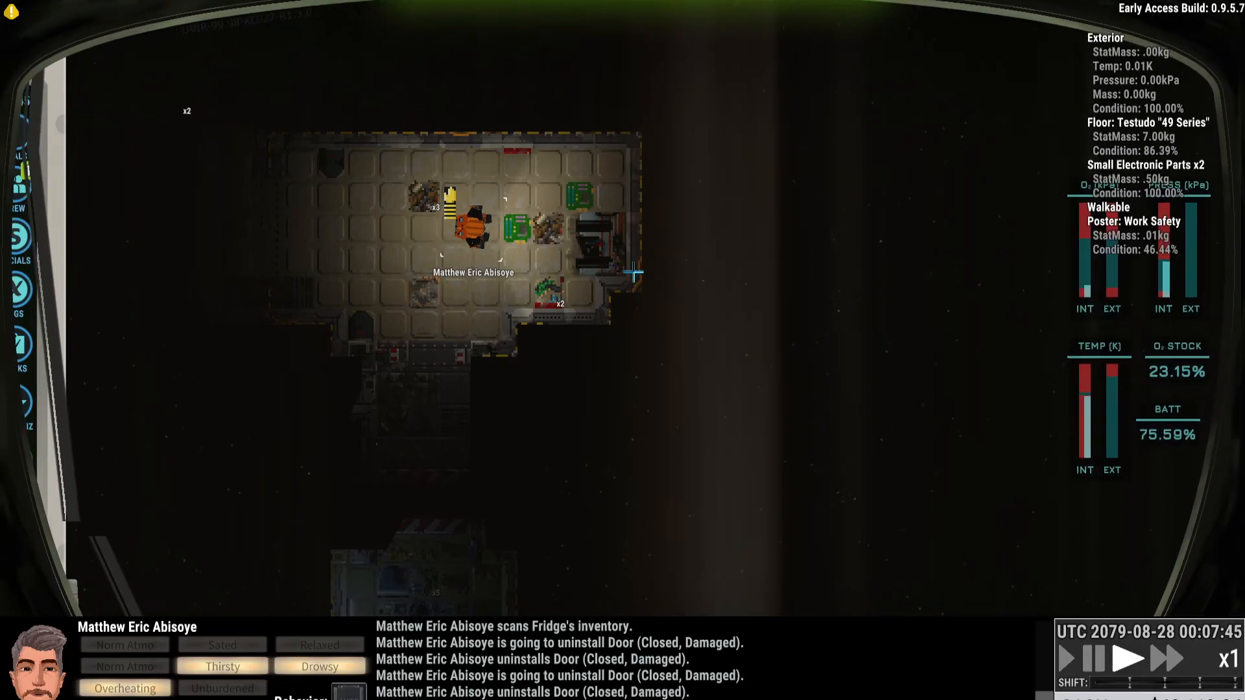
Step: Start uninstalling the Bingham-12 EVA battery charging station at x16 game speed
right_click(595, 244)
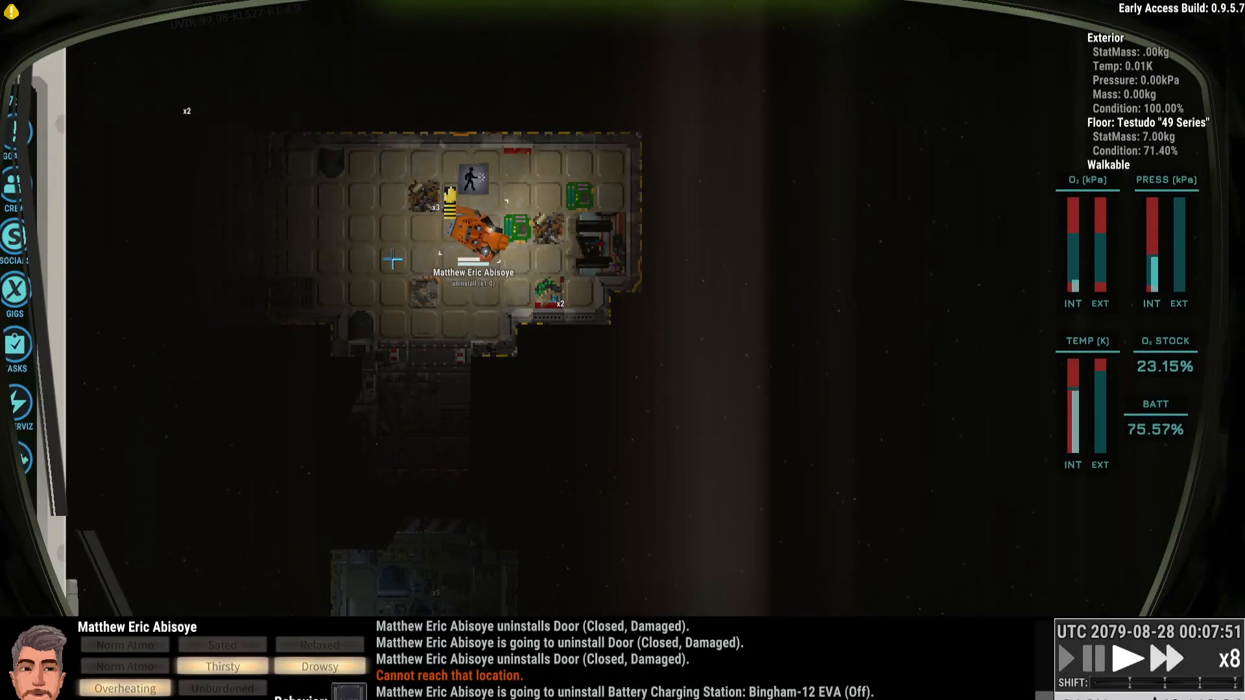
click(1166, 661)
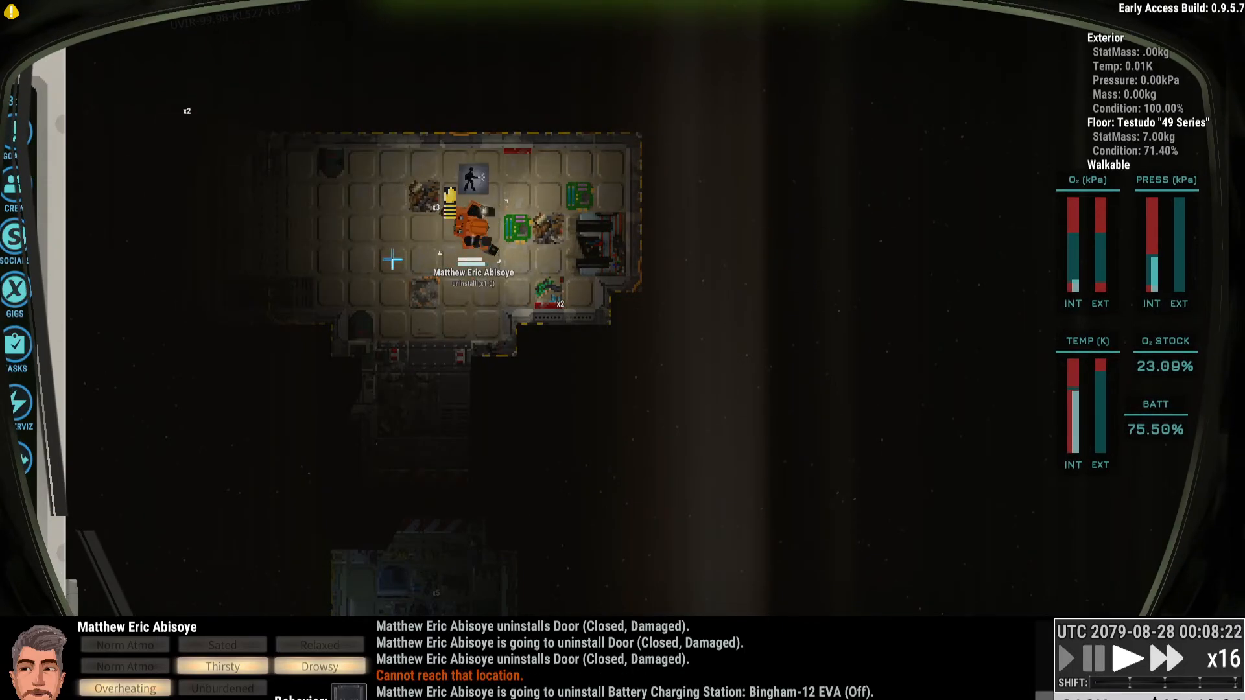